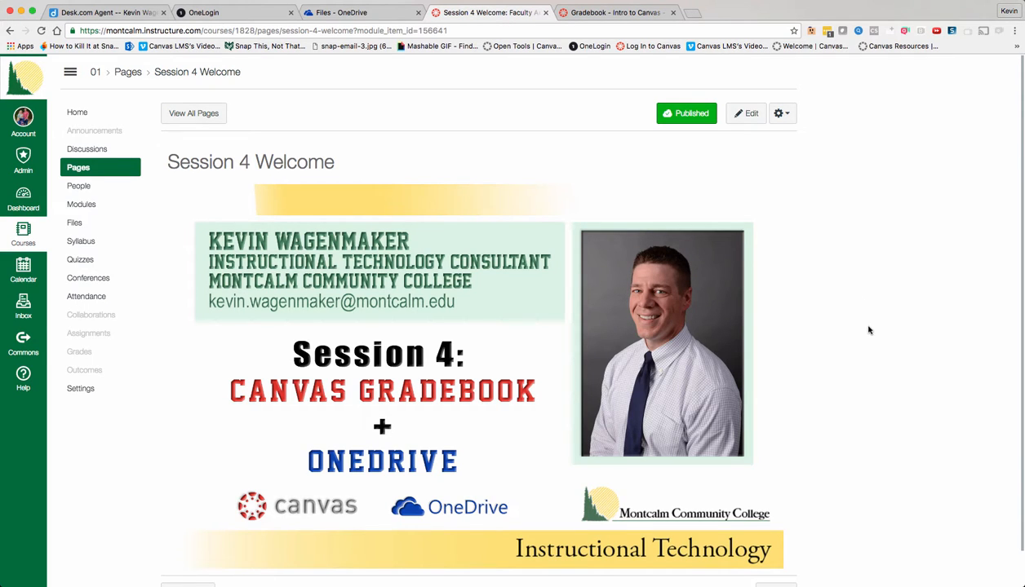
mouse_move(832, 133)
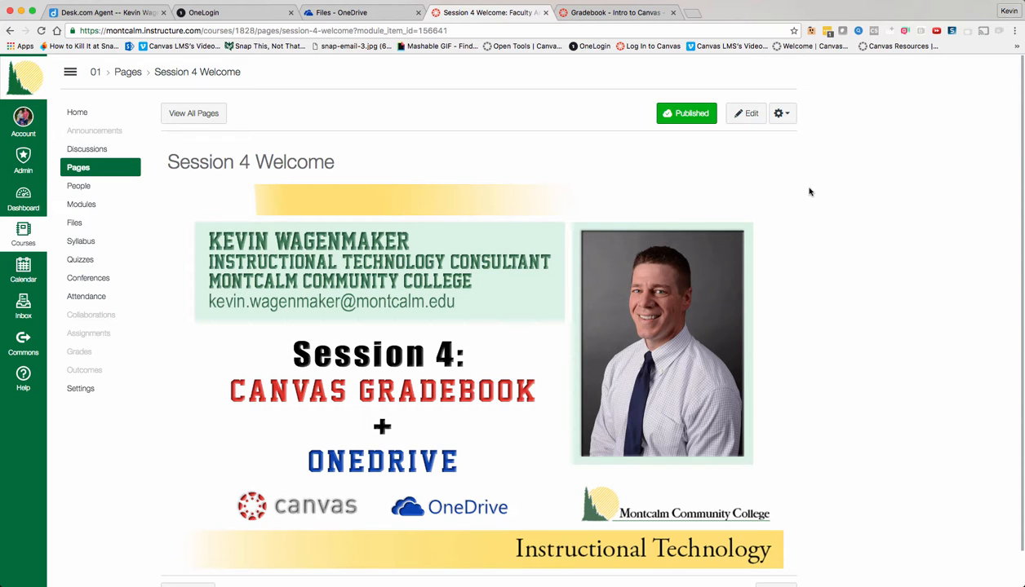
Open All Courses from the Courses menu and scroll through current and past enrollments.
scroll(down, 3)
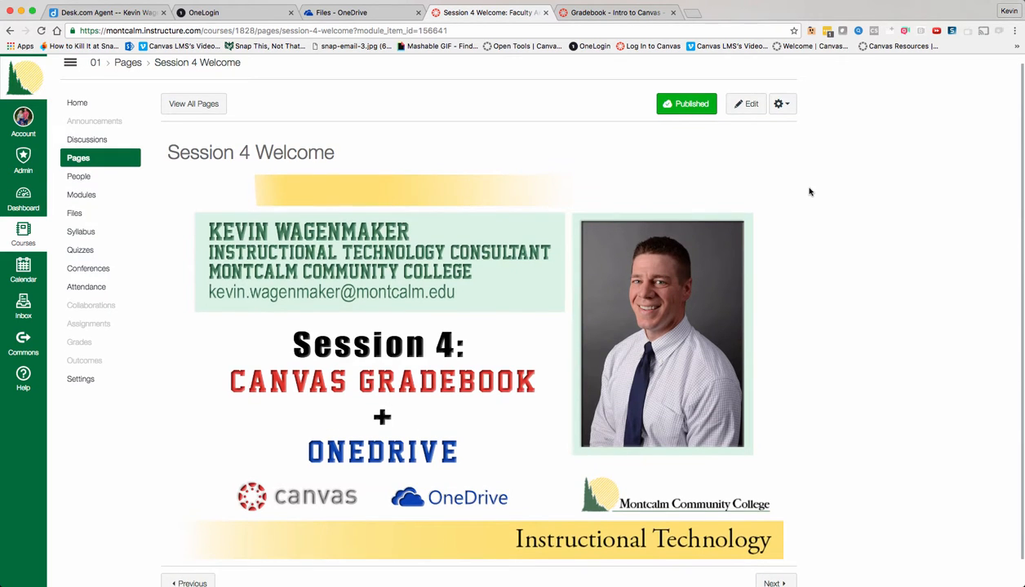
mouse_move(172, 196)
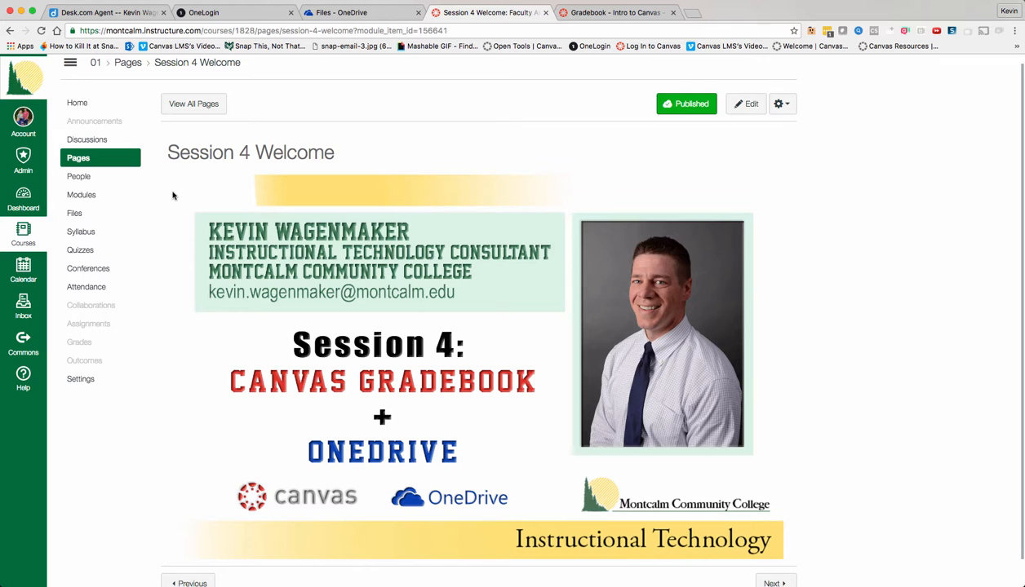
mouse_move(80, 230)
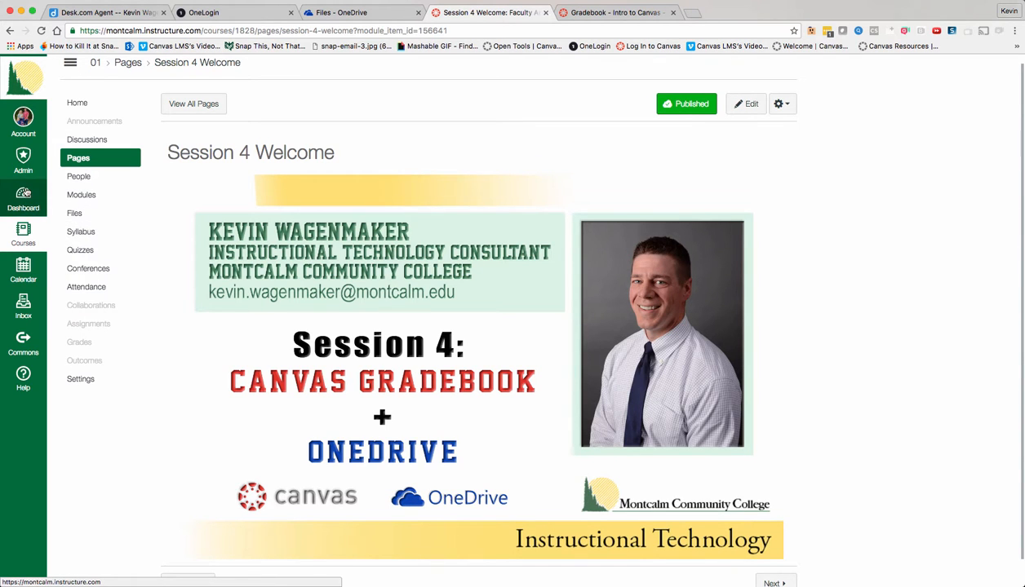
click(23, 234)
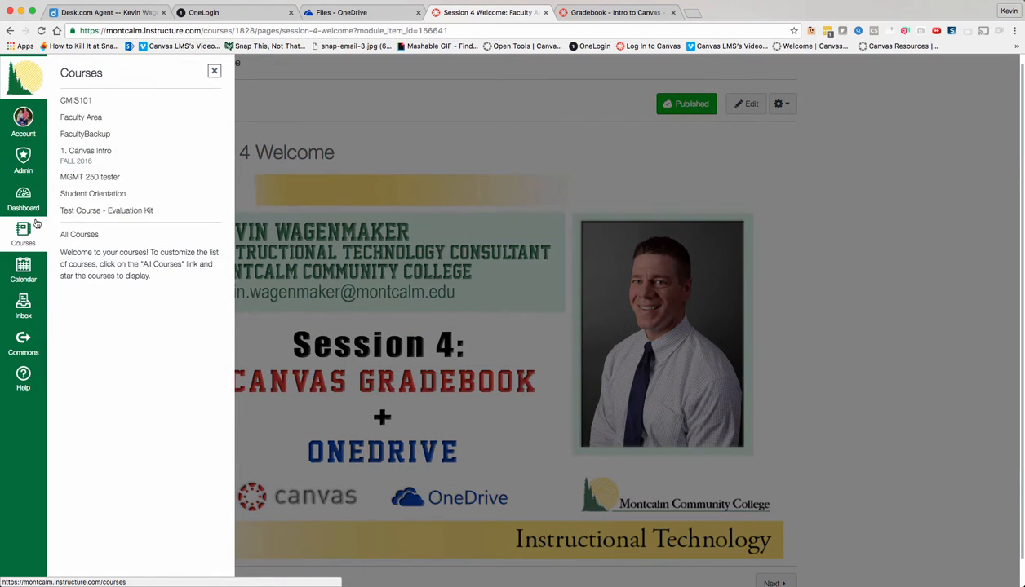
mouse_move(82, 240)
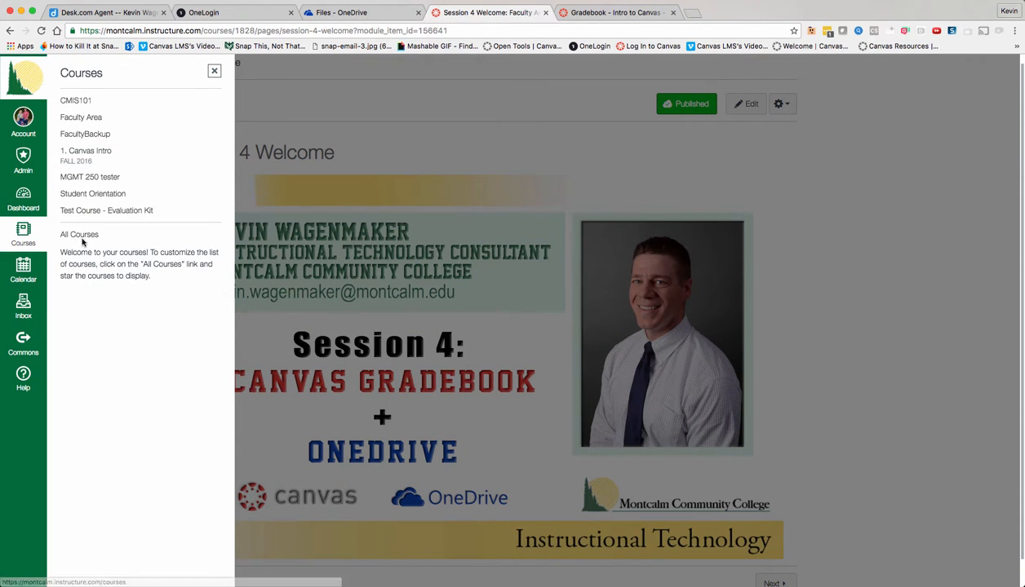
click(79, 235)
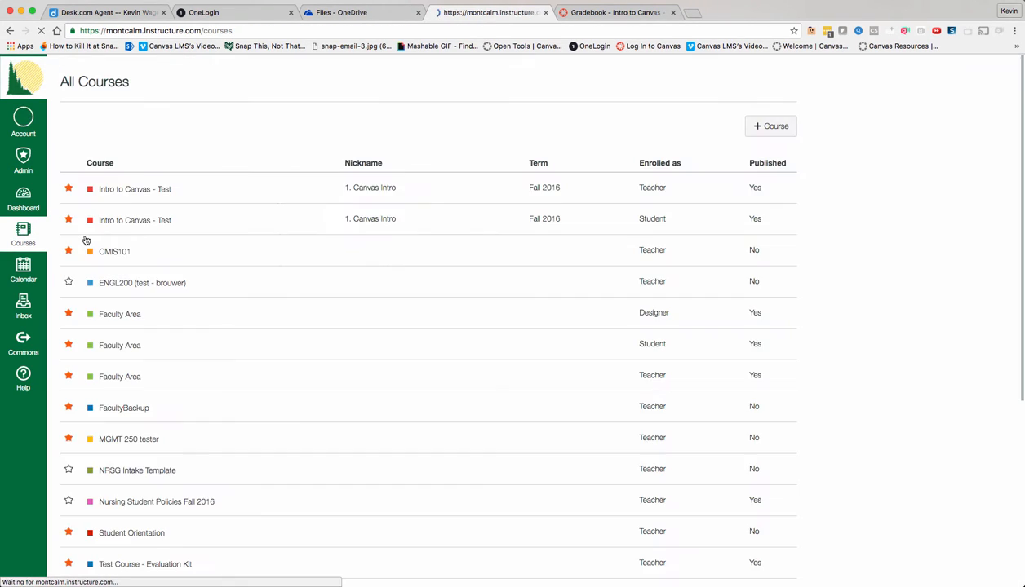
scroll(down, 3)
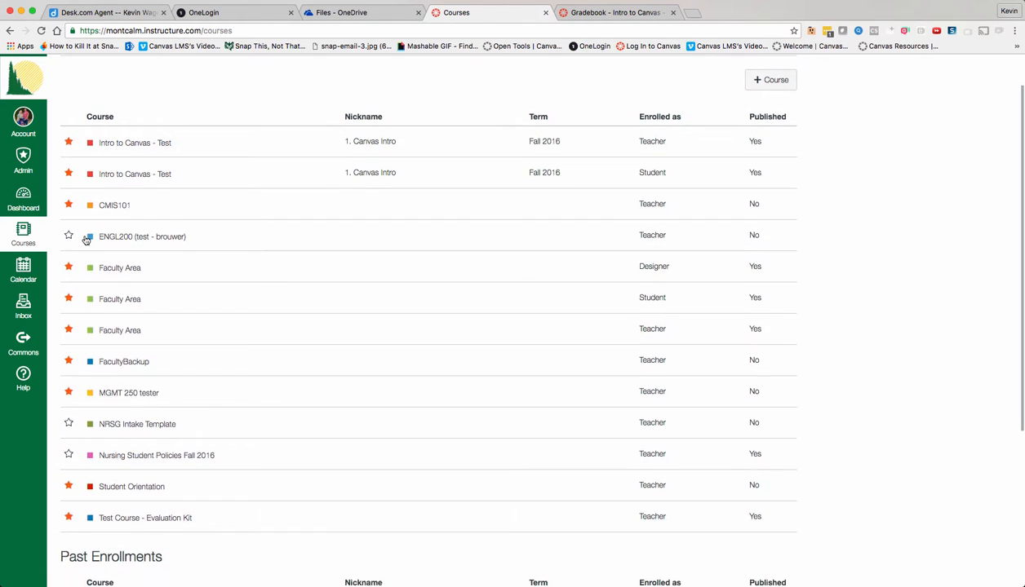
scroll(down, 3)
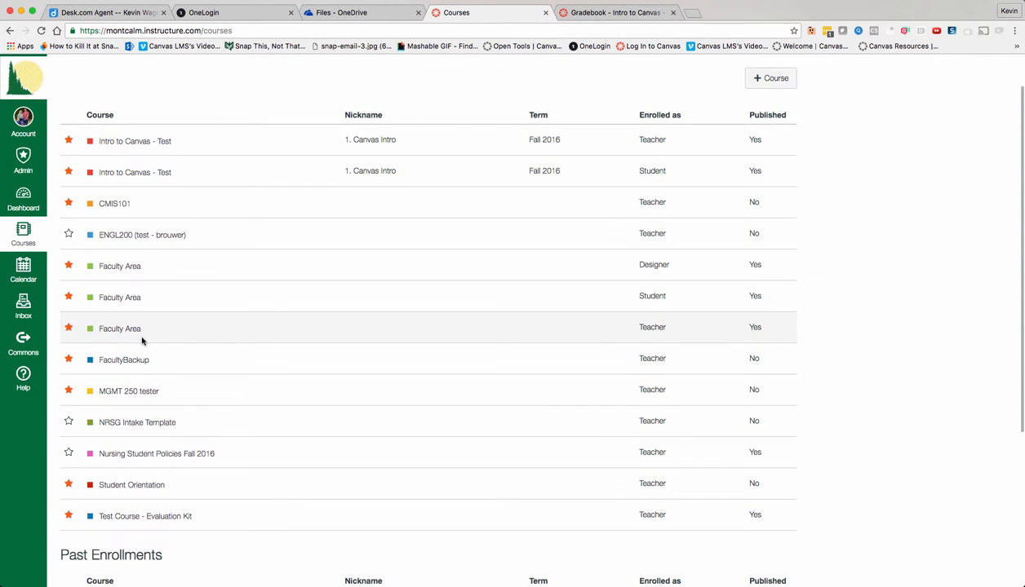
scroll(down, 3)
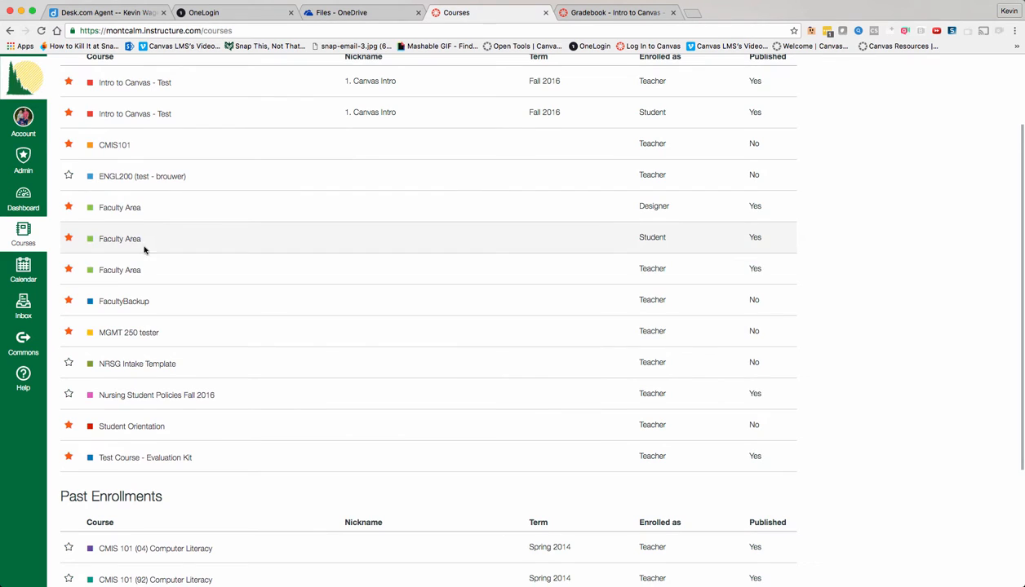
scroll(up, 3)
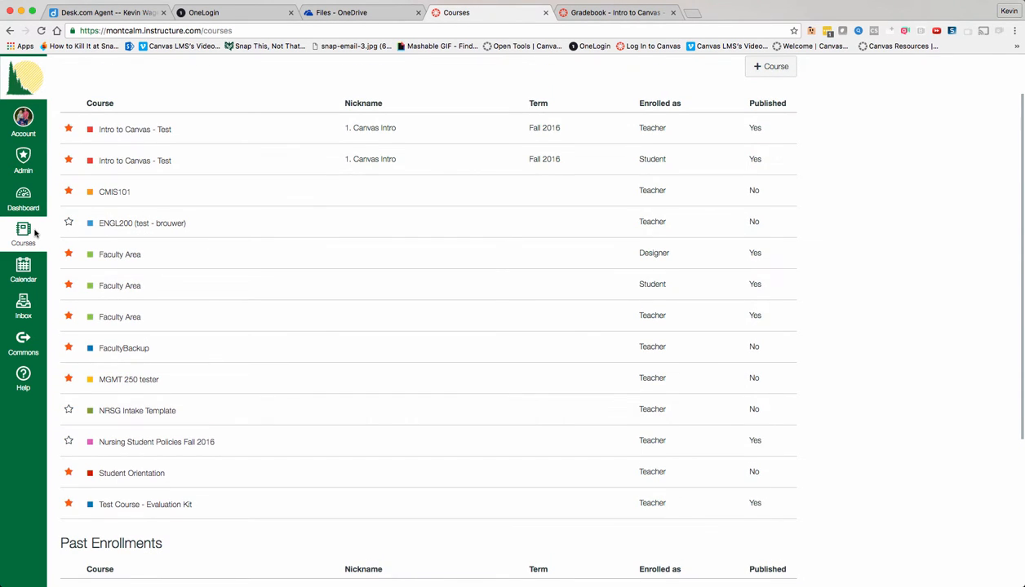
Reload the All Courses list and scroll through its terms, roles and published status again.
click(23, 235)
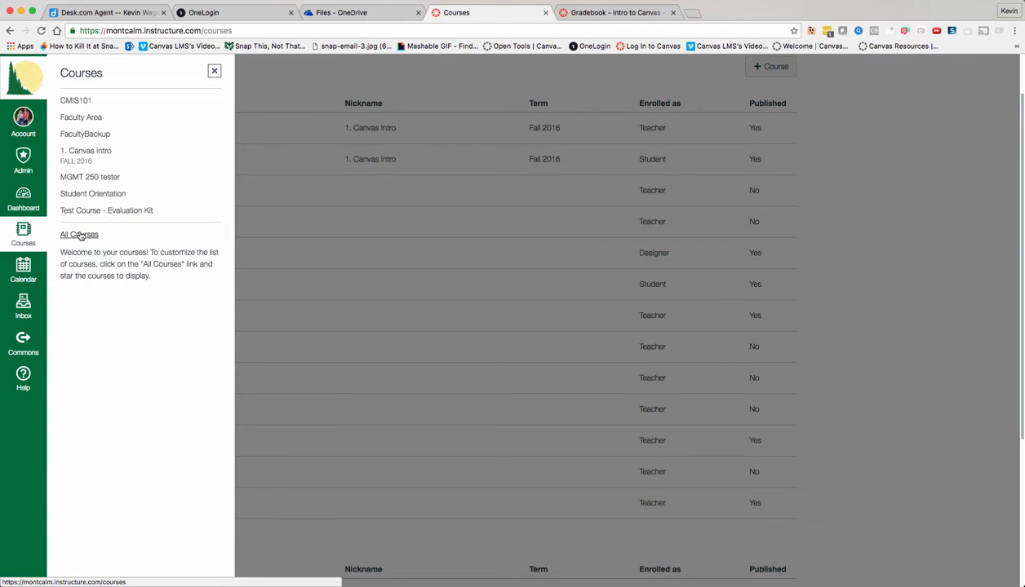
click(79, 235)
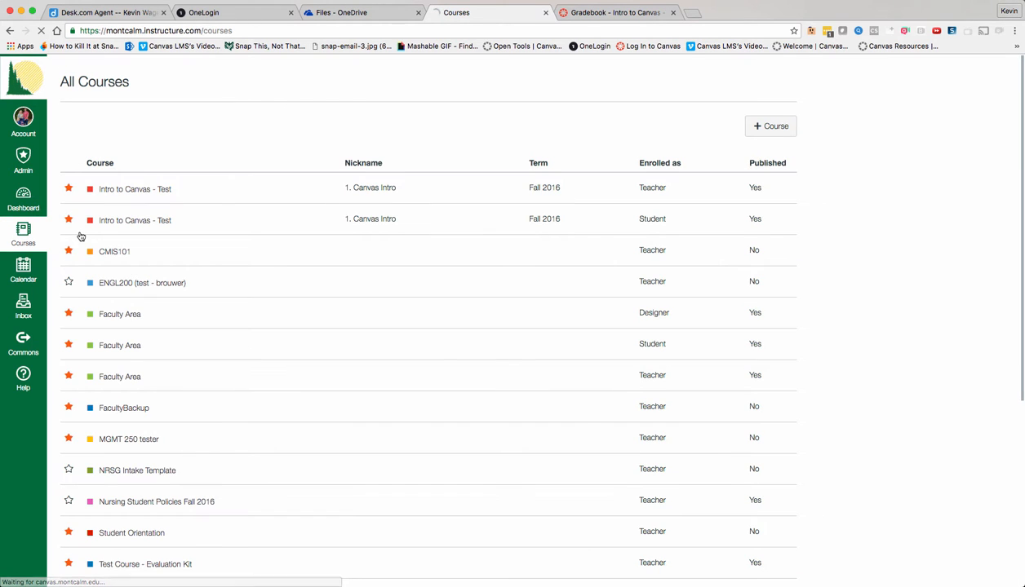
mouse_move(261, 337)
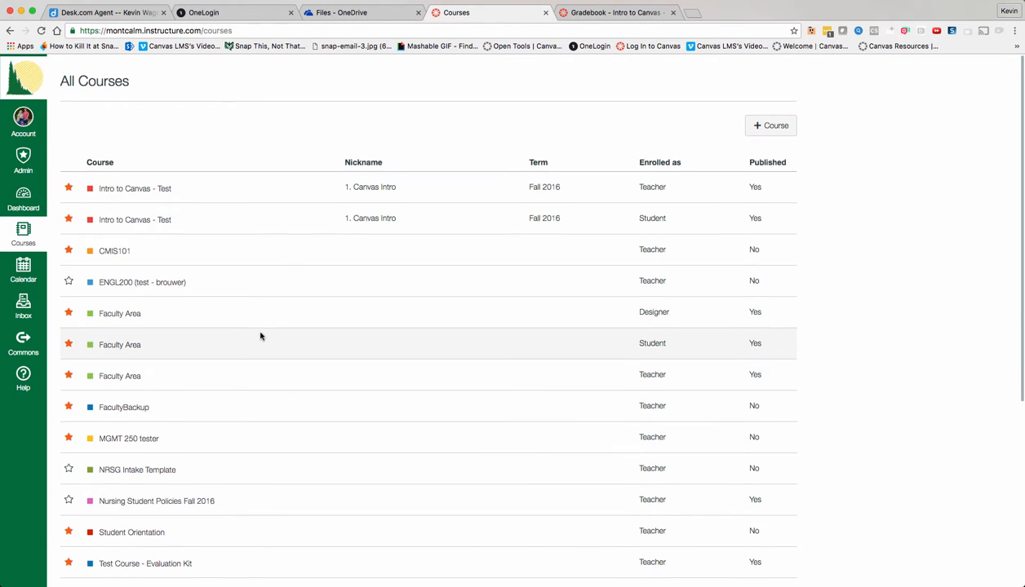
scroll(down, 3)
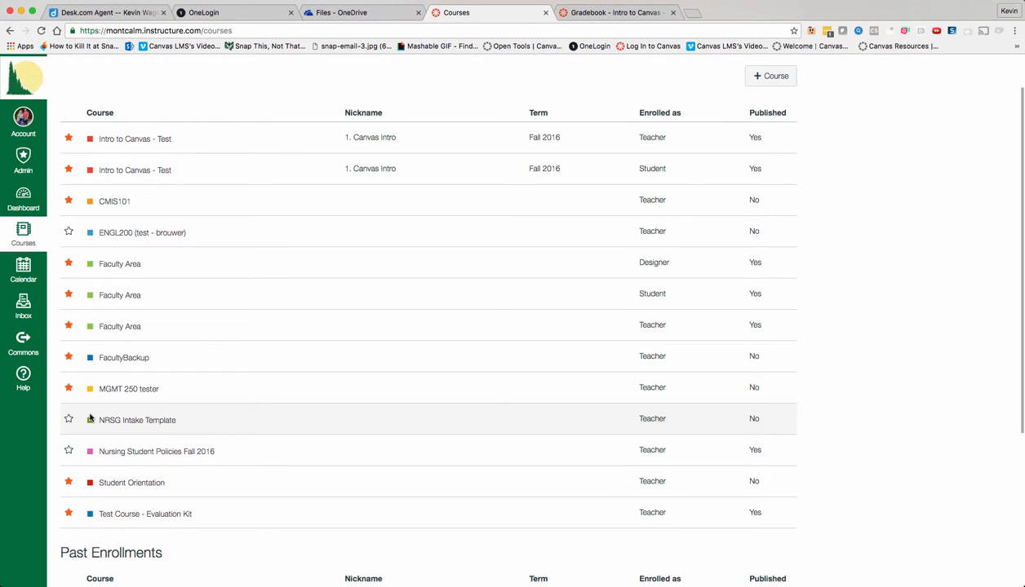
scroll(down, 3)
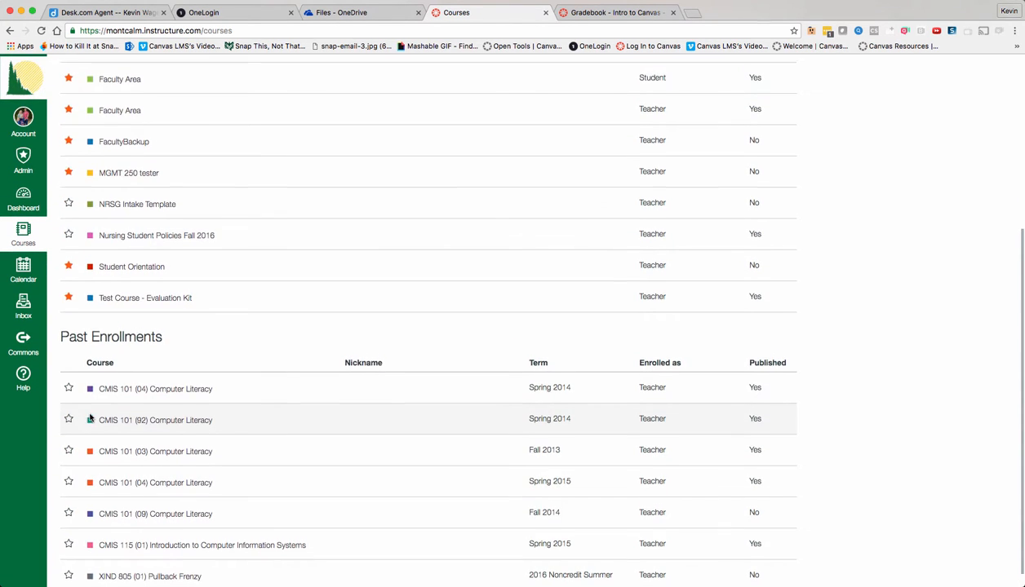
scroll(up, 3)
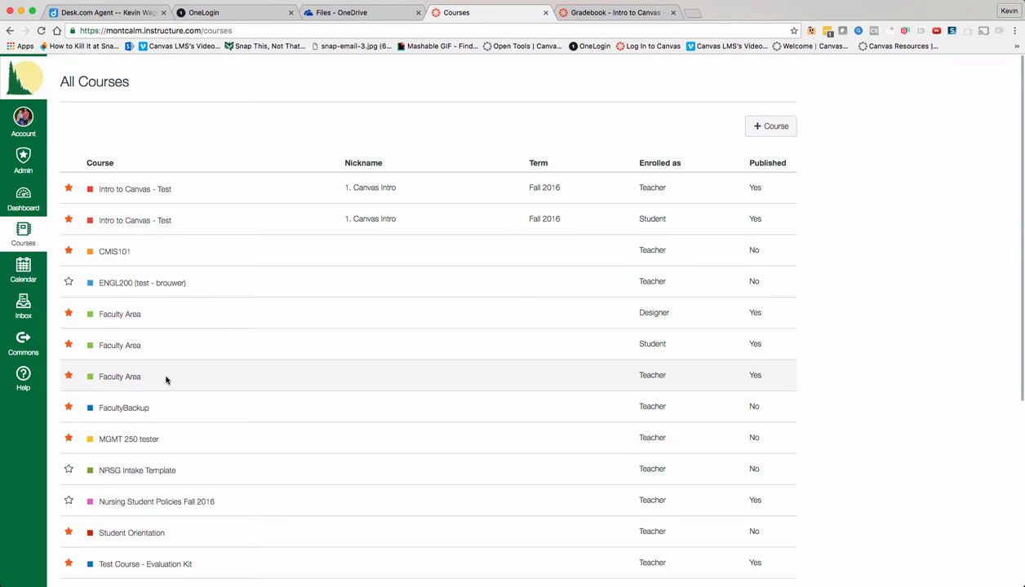
mouse_move(204, 337)
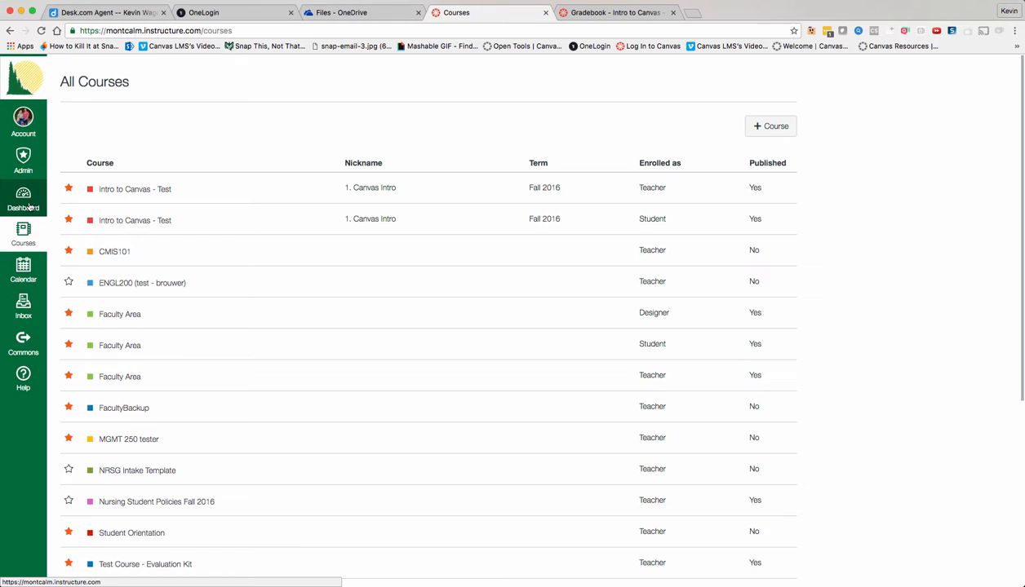
Switch to the Dashboard to see the course cards, including the Faculty Area tile.
click(22, 198)
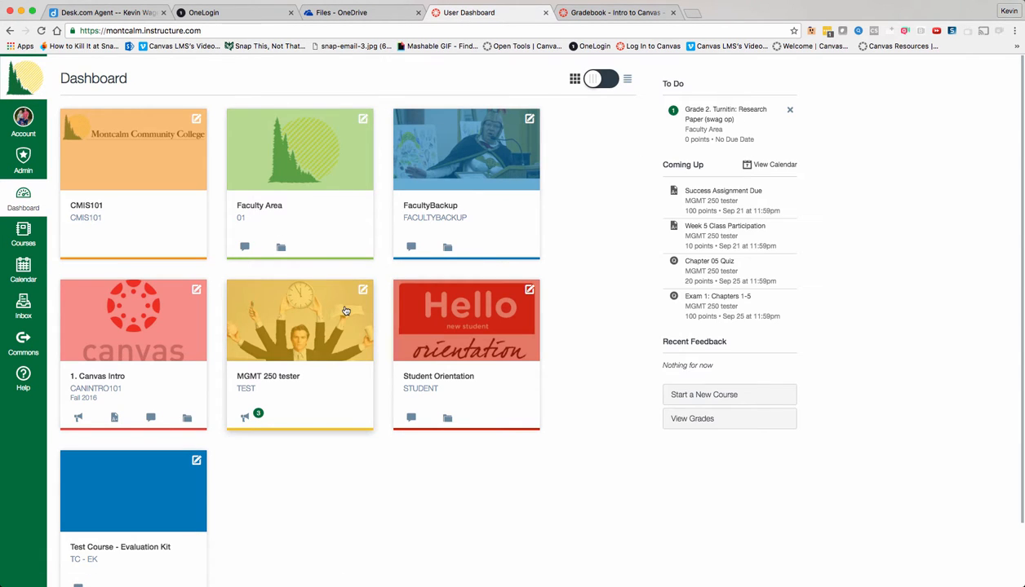
mouse_move(596, 376)
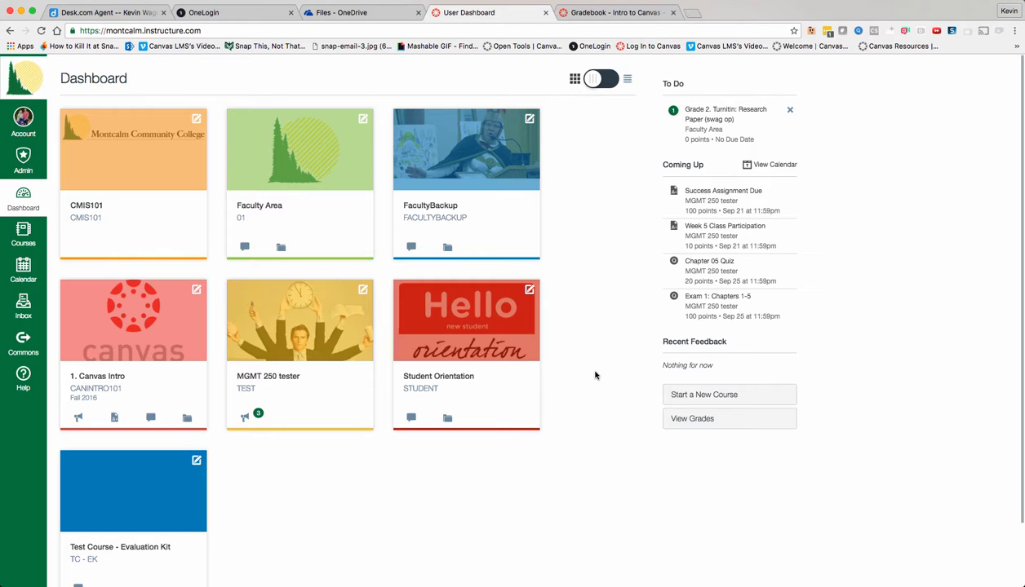
mouse_move(497, 239)
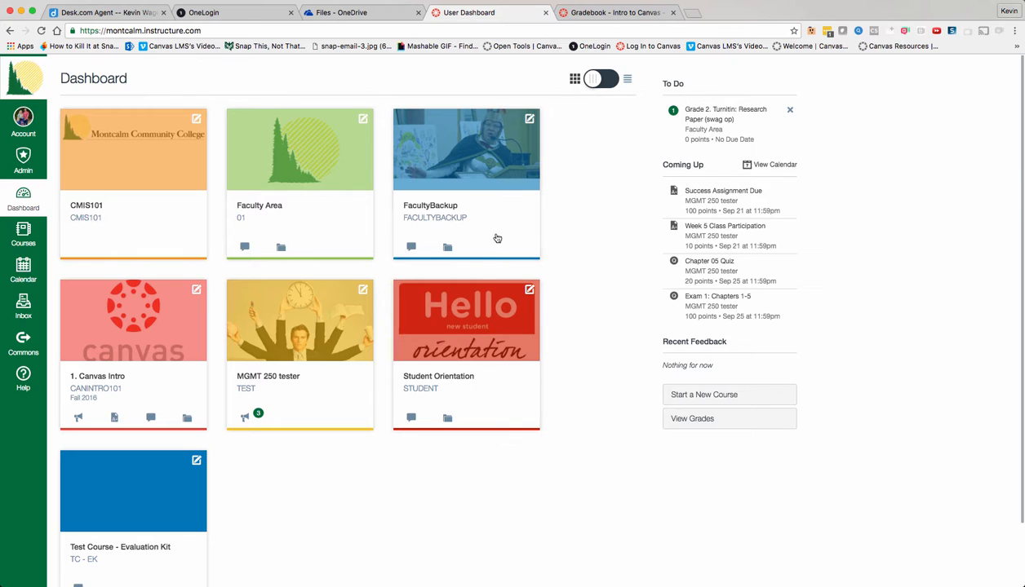
mouse_move(468, 197)
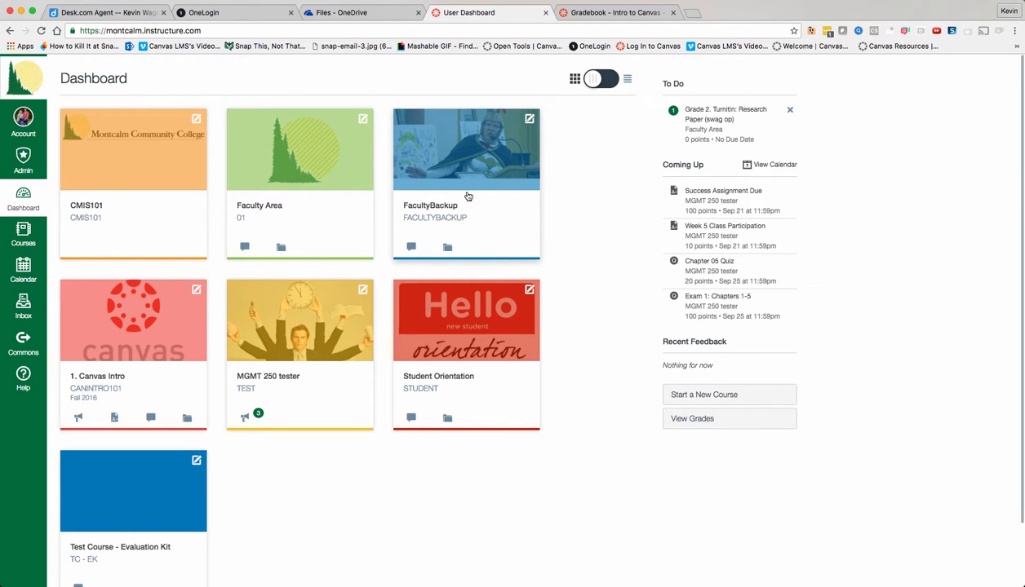
mouse_move(271, 208)
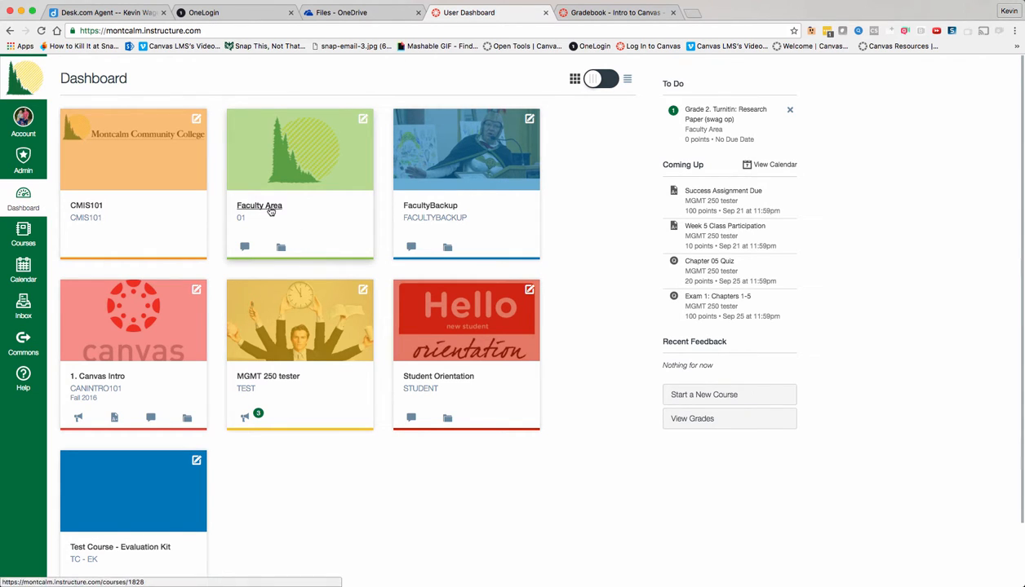
Open Faculty Area's Settings to view Course Details with its tree-and-sun image and course code.
click(259, 205)
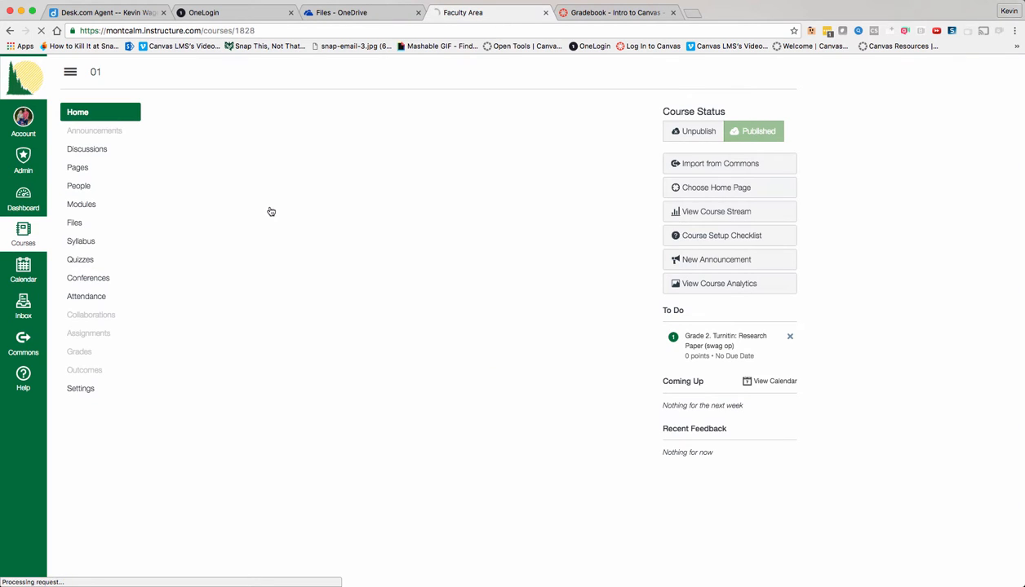
click(77, 111)
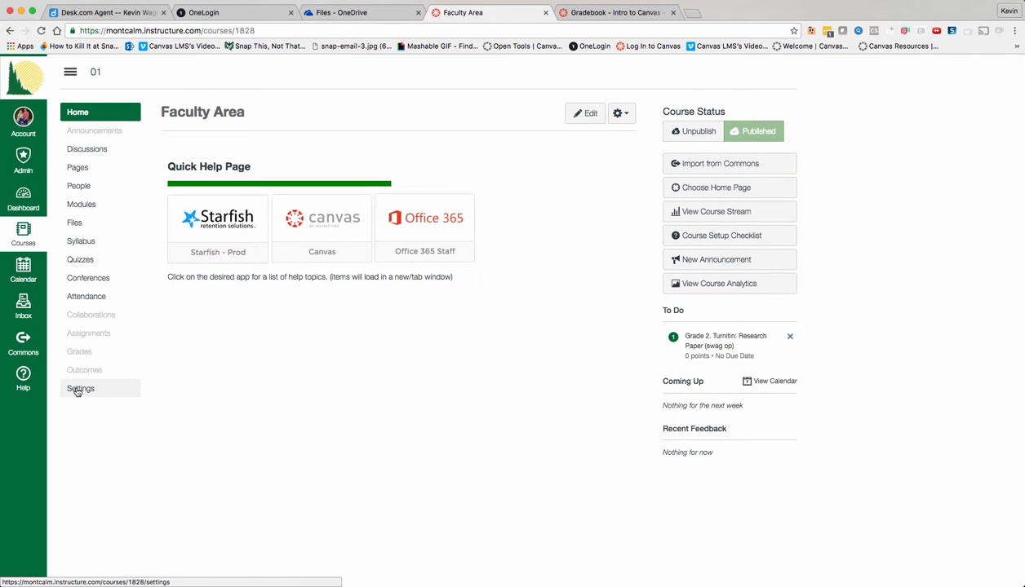
click(81, 389)
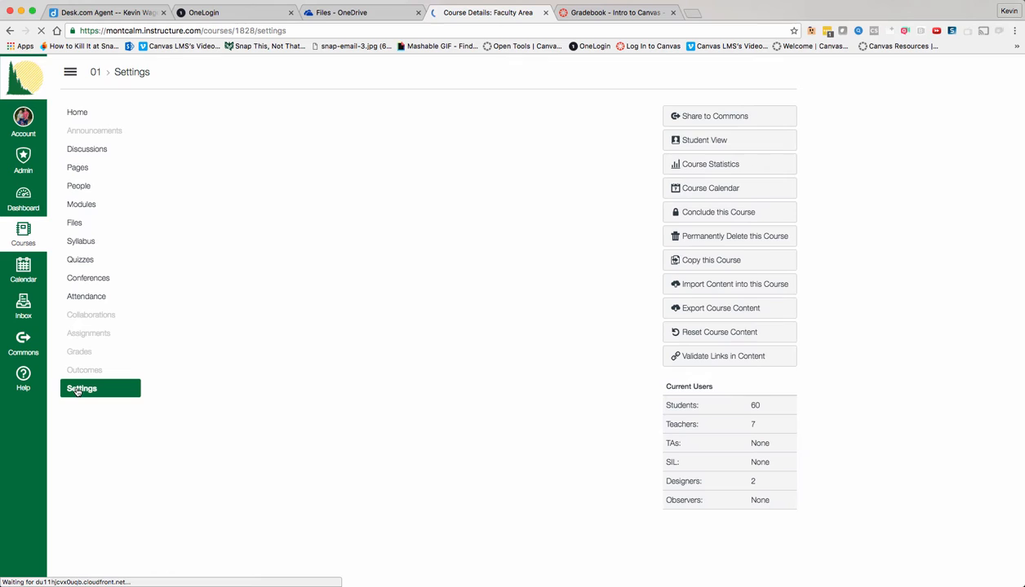
click(81, 389)
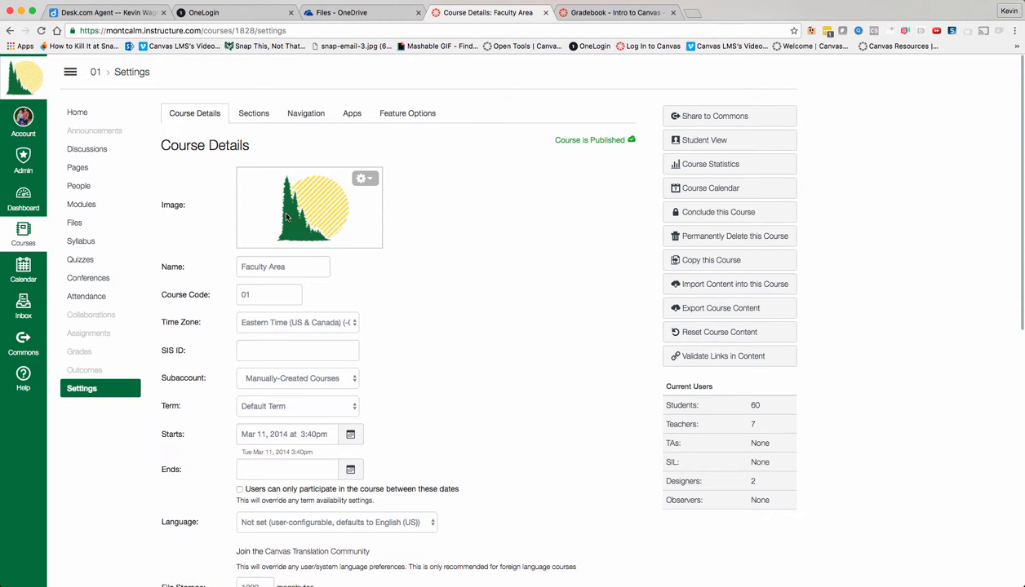
mouse_move(427, 209)
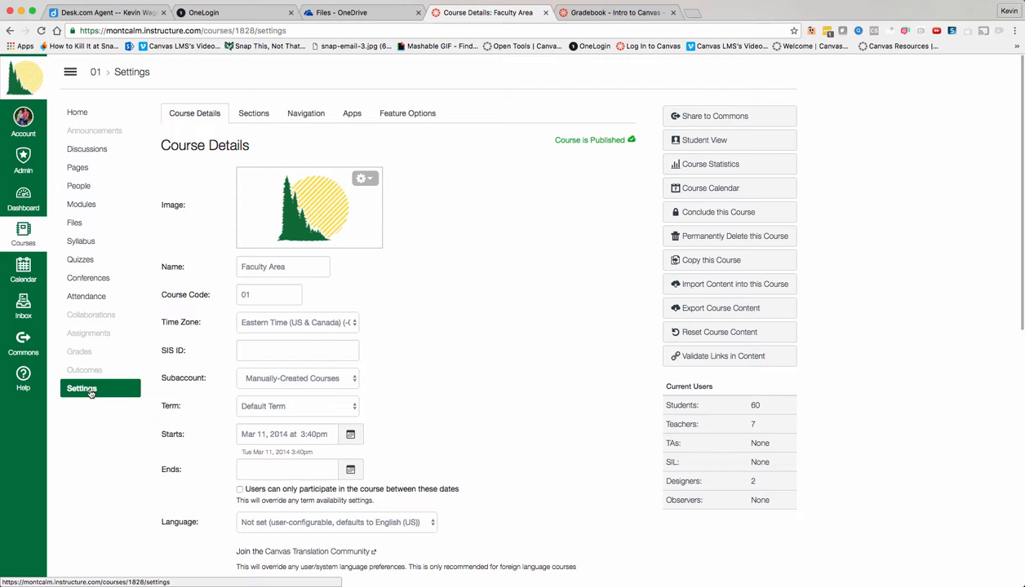
mouse_move(243, 220)
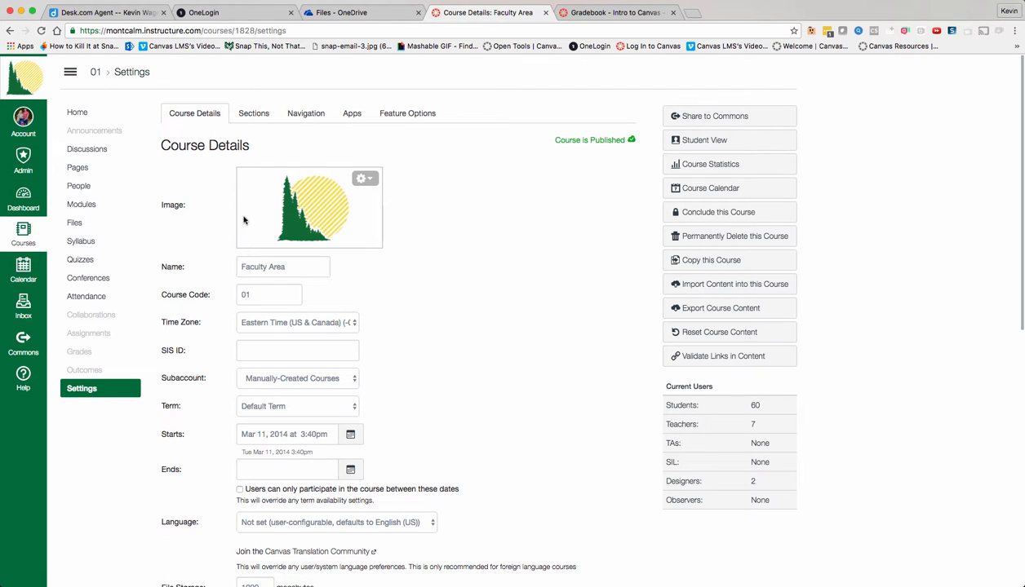
mouse_move(332, 206)
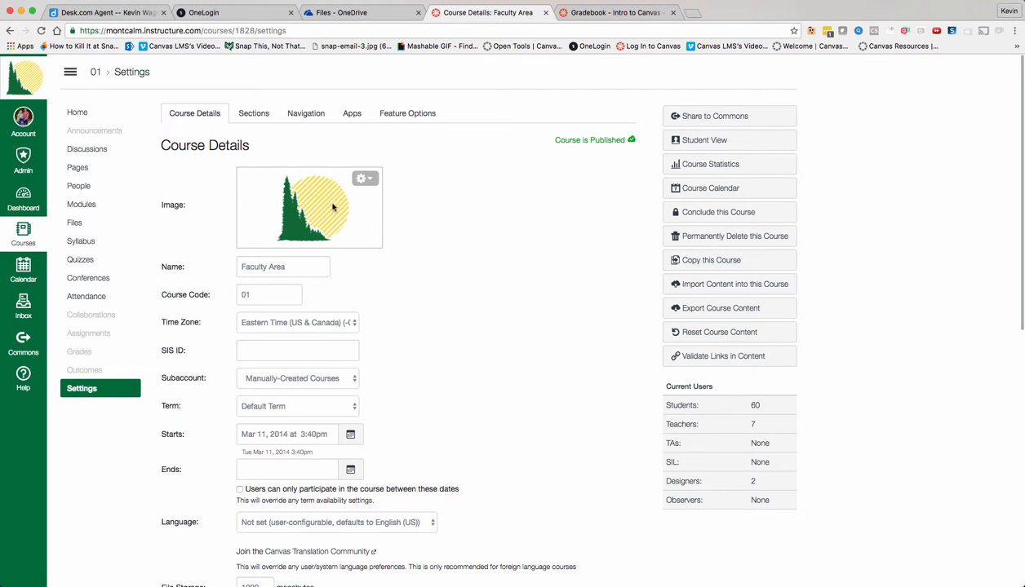
click(362, 178)
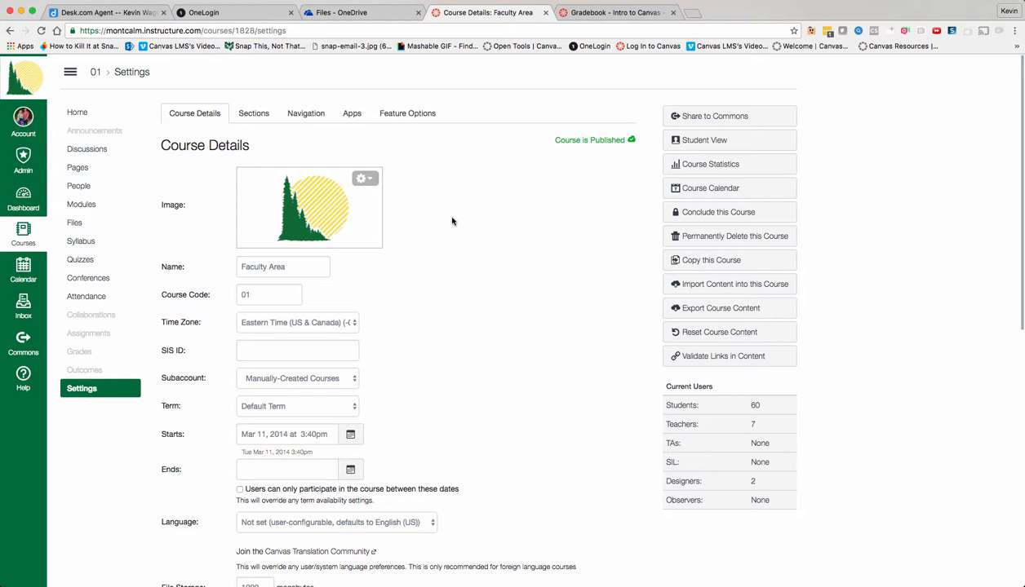
mouse_move(81, 204)
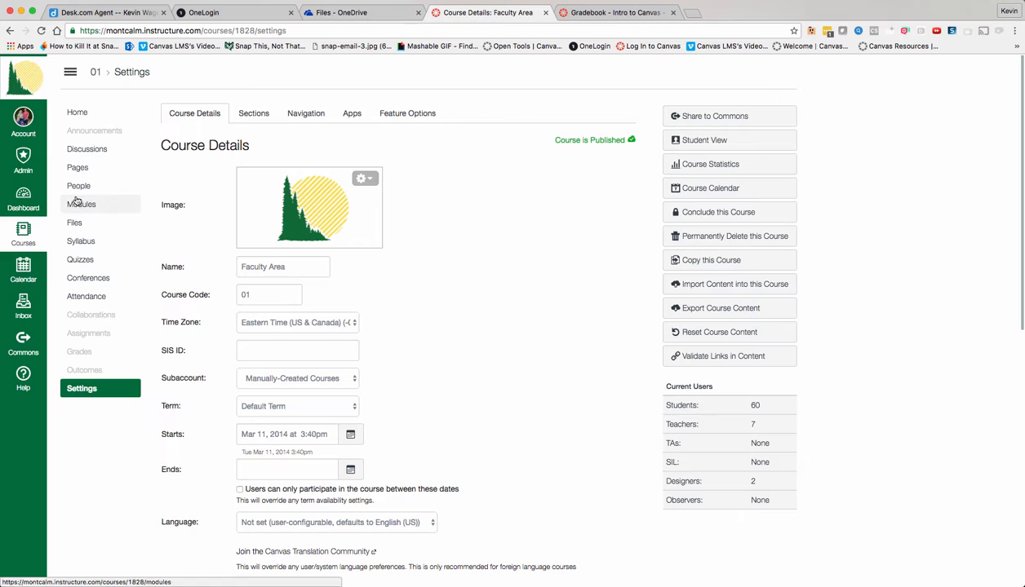
Go back to the Dashboard where the Faculty Area card shows its tree-and-sun image.
click(23, 199)
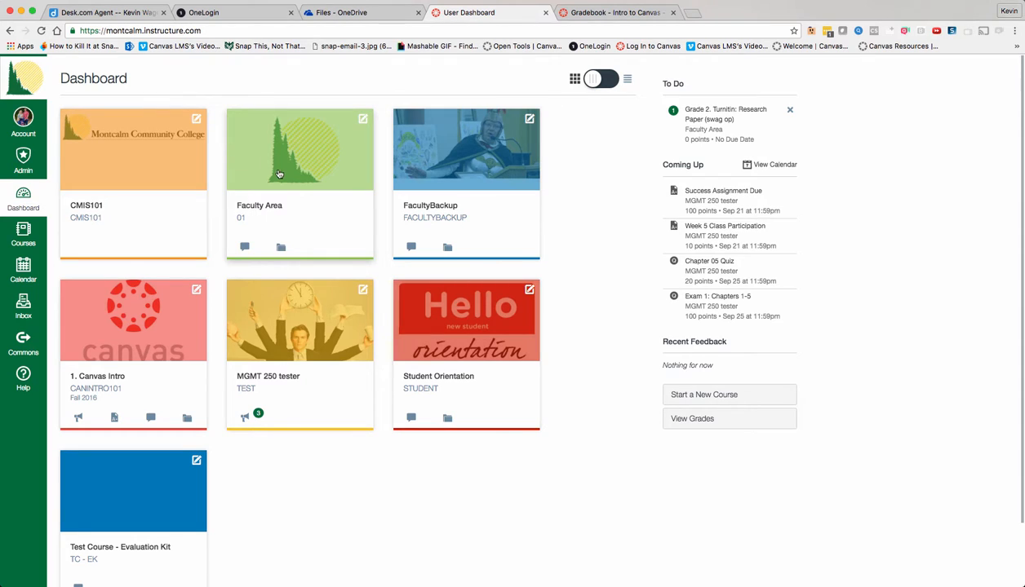
mouse_move(310, 206)
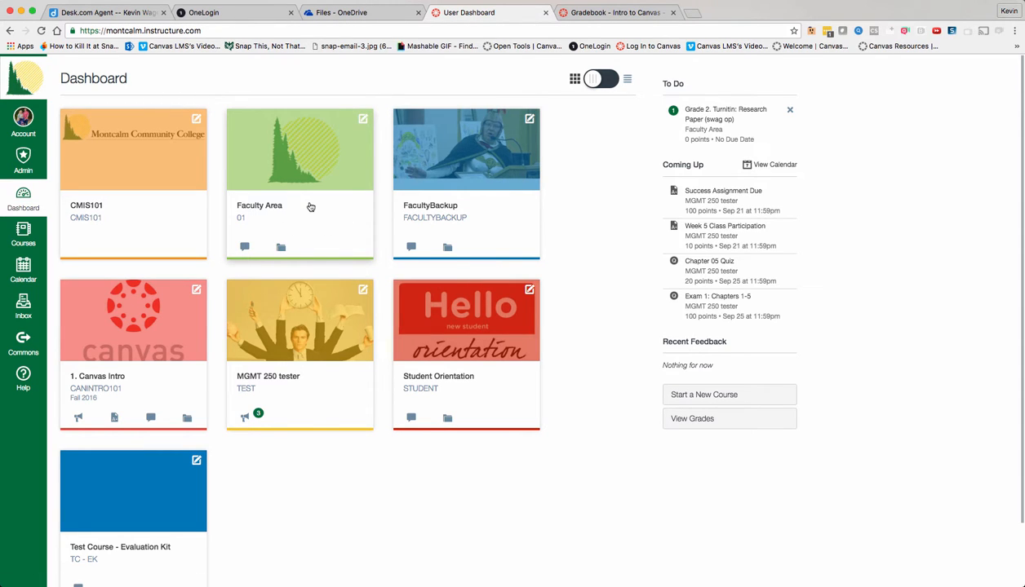
mouse_move(301, 261)
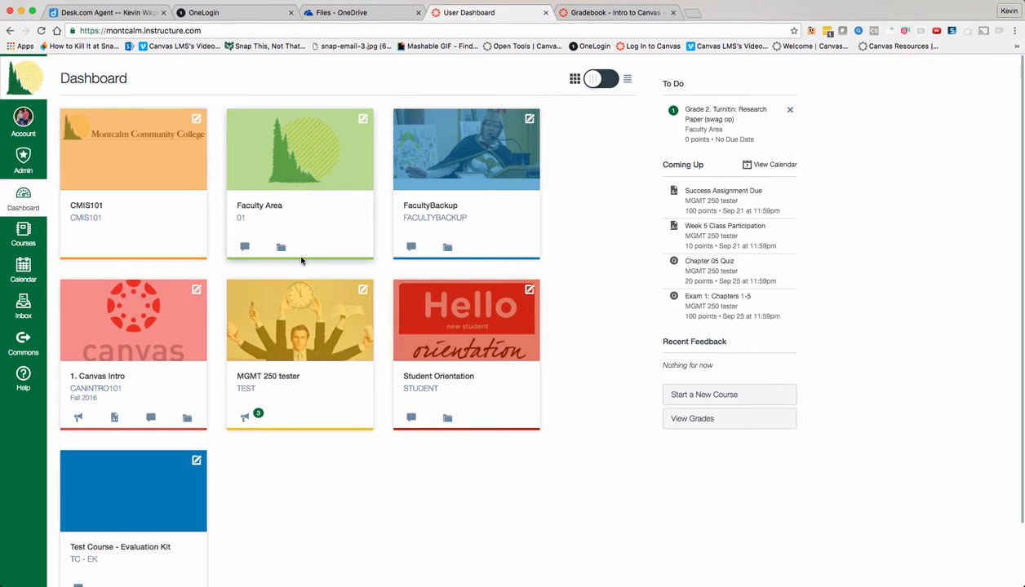
mouse_move(582, 297)
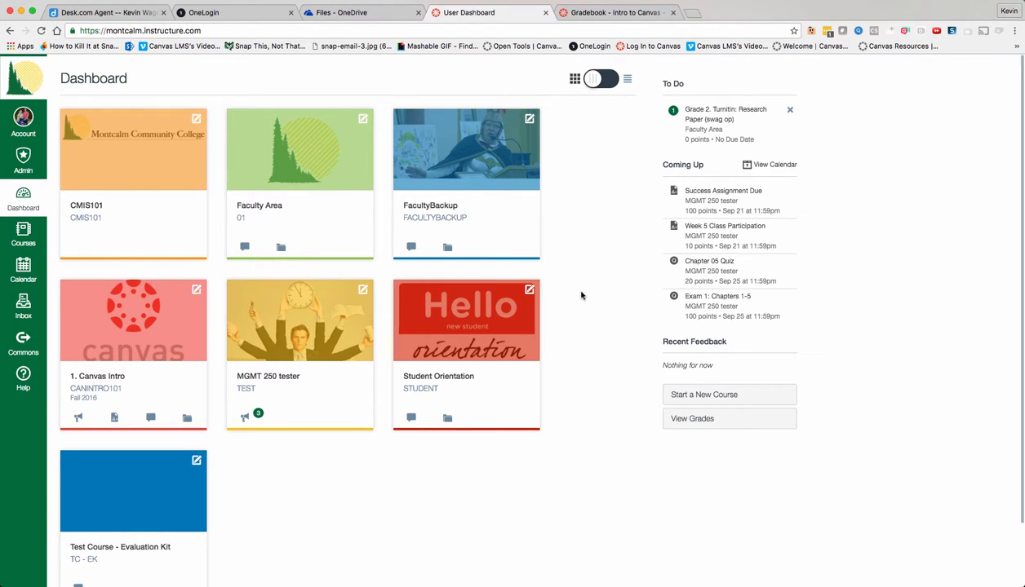
mouse_move(592, 309)
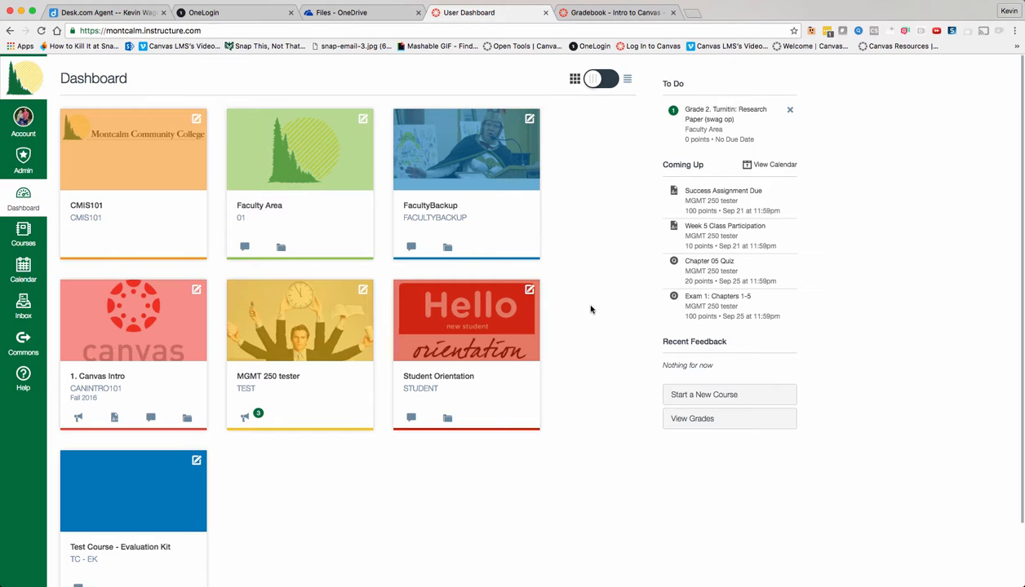
mouse_move(562, 344)
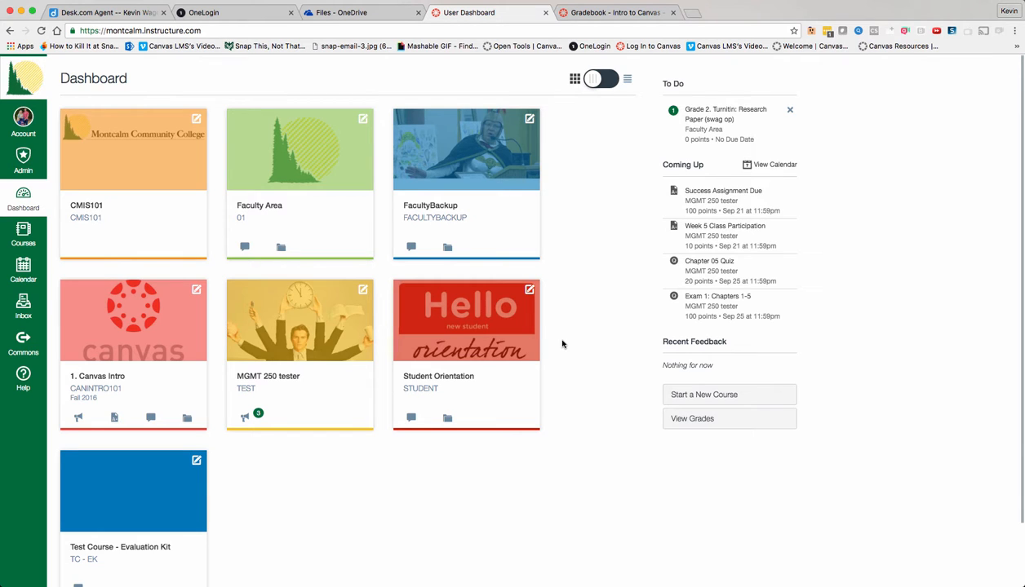
mouse_move(578, 319)
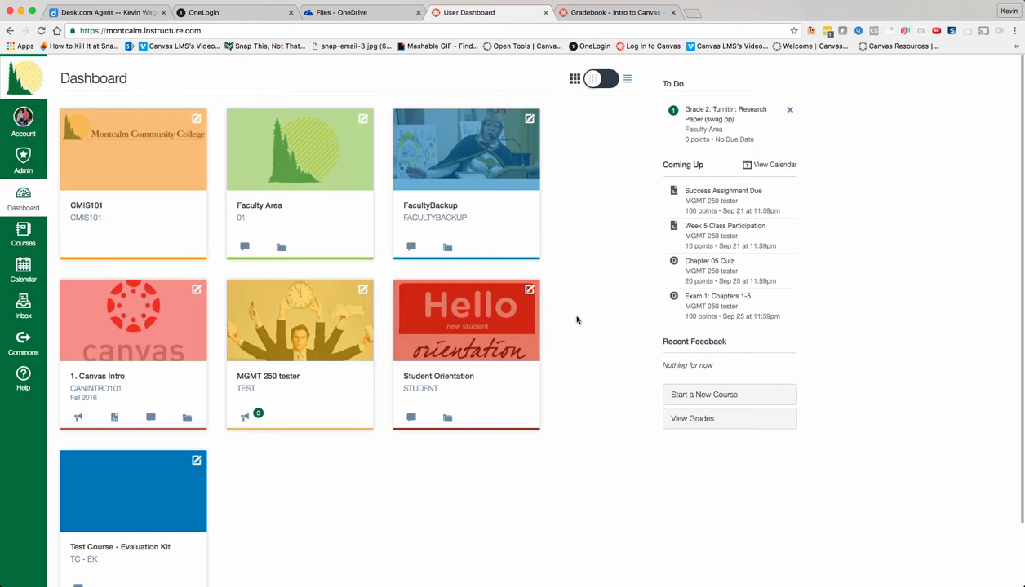
mouse_move(589, 281)
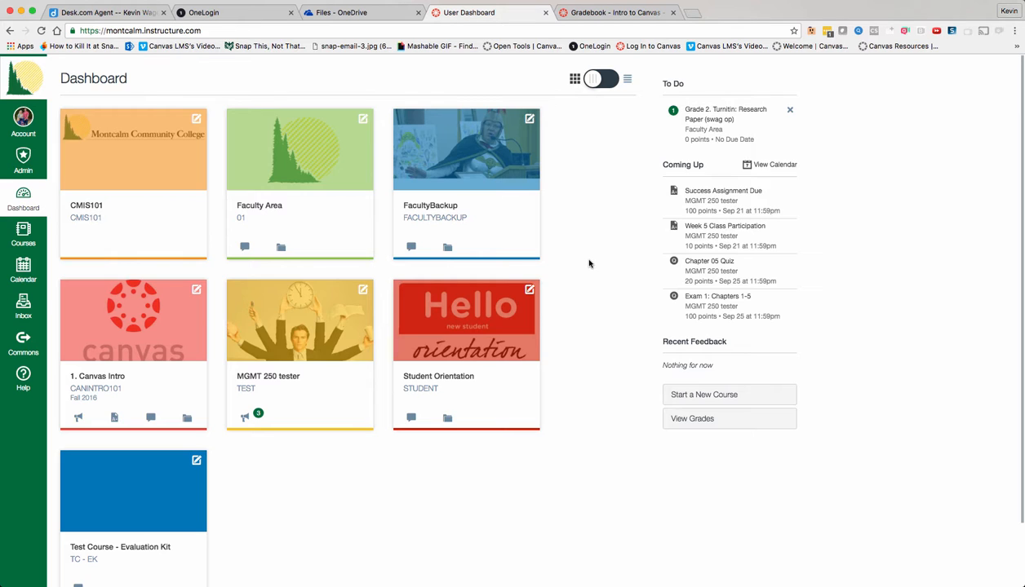
mouse_move(271, 208)
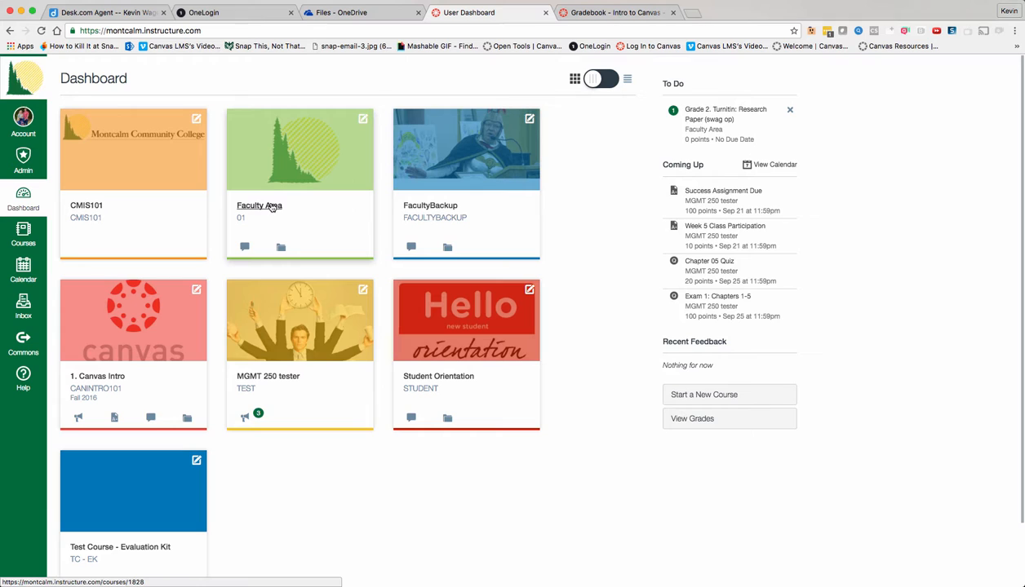
Open the Faculty Area course and its Faculty Page Overview module item with OneLogin Help links.
click(259, 206)
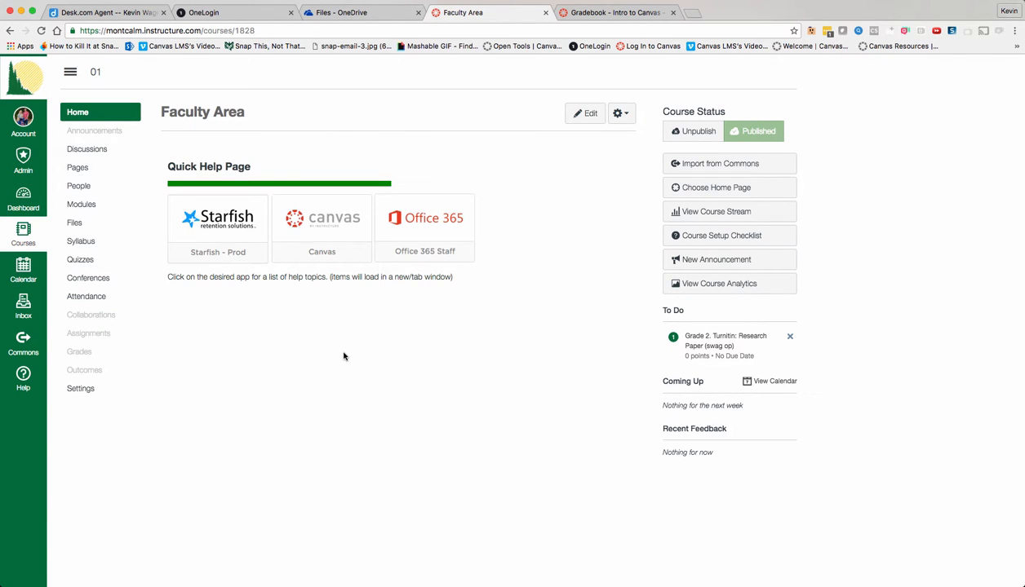
mouse_move(185, 248)
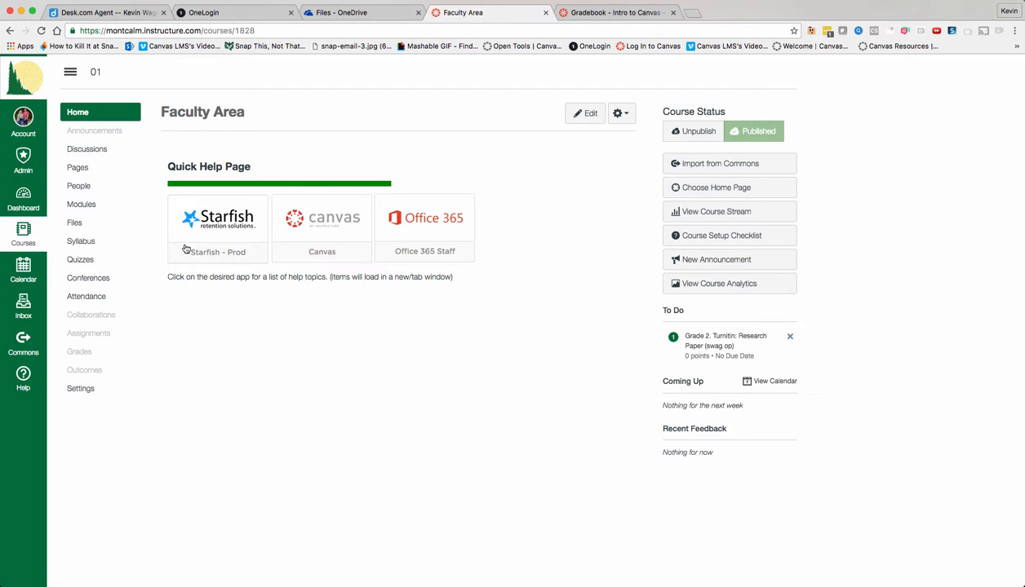
click(81, 204)
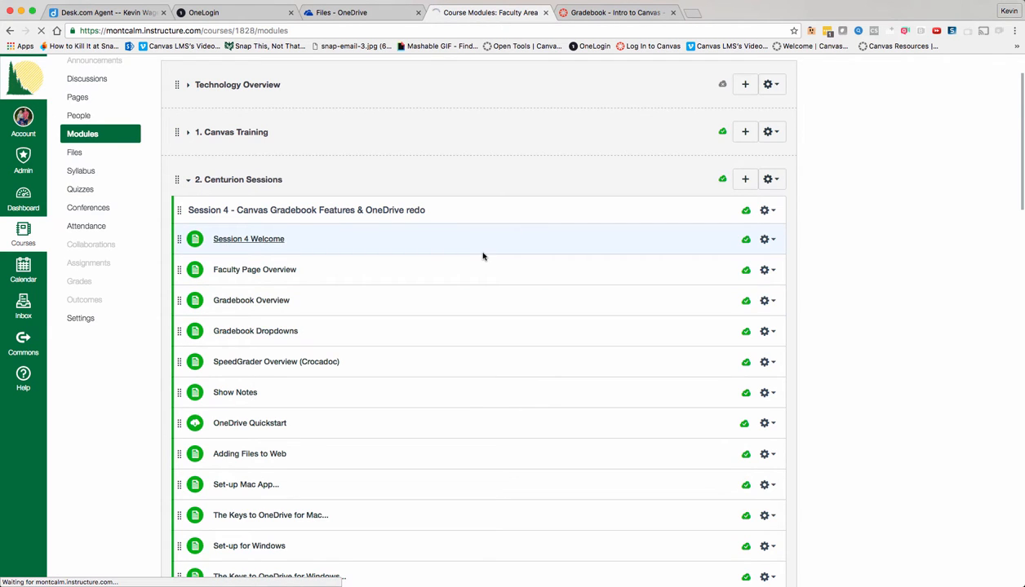
click(248, 239)
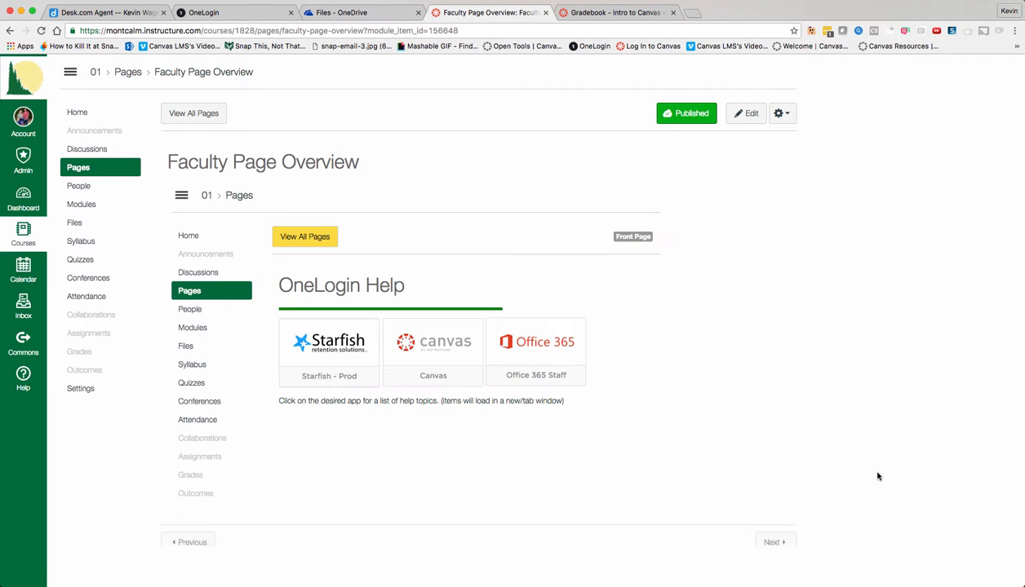
mouse_move(814, 385)
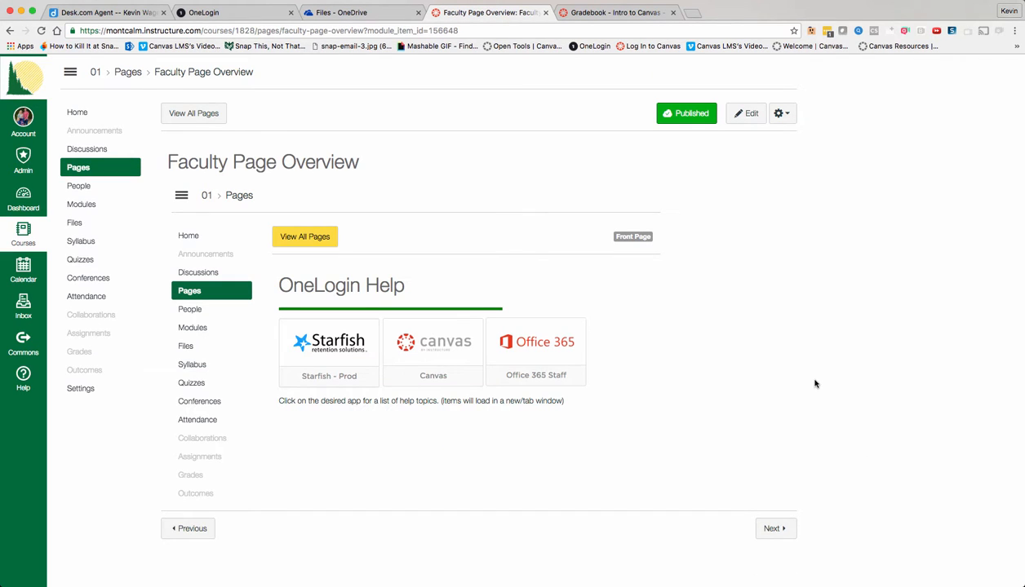
mouse_move(467, 249)
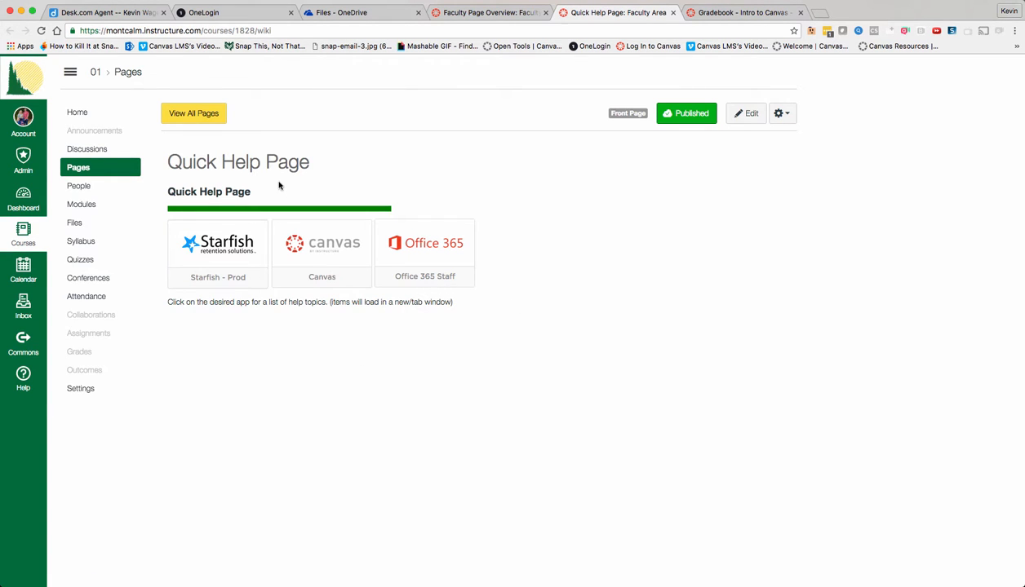
mouse_move(168, 152)
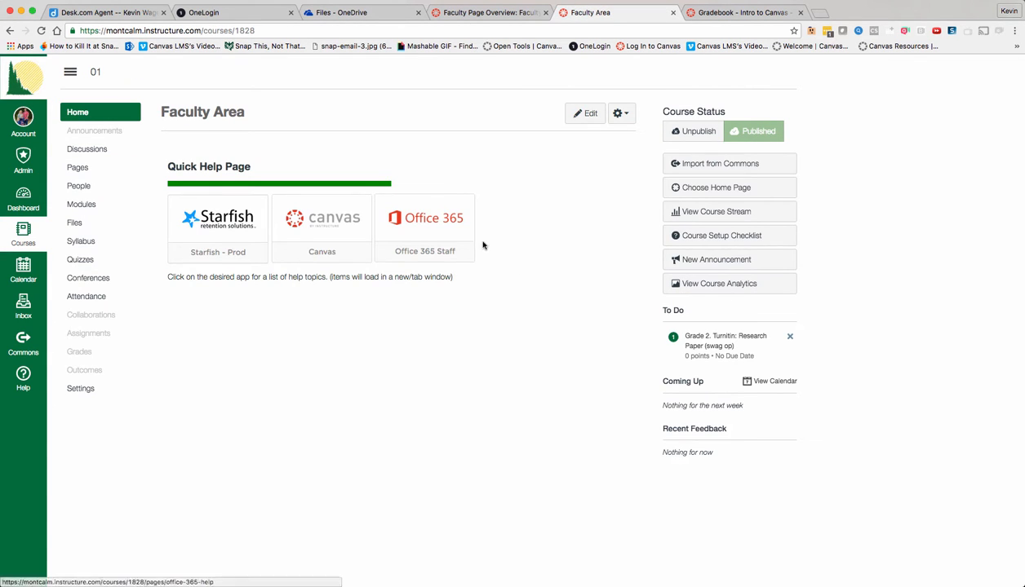
mouse_move(528, 216)
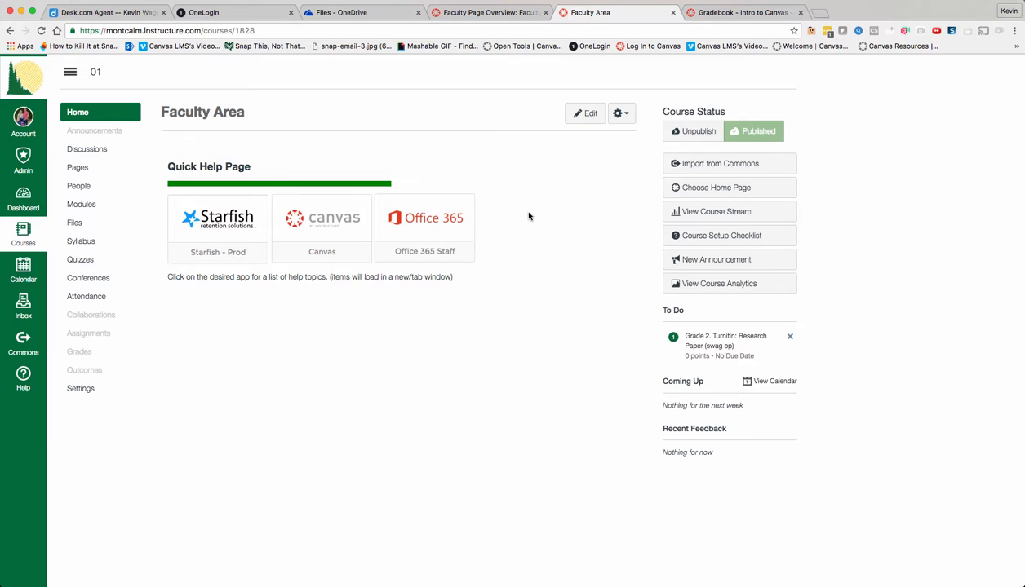
mouse_move(510, 237)
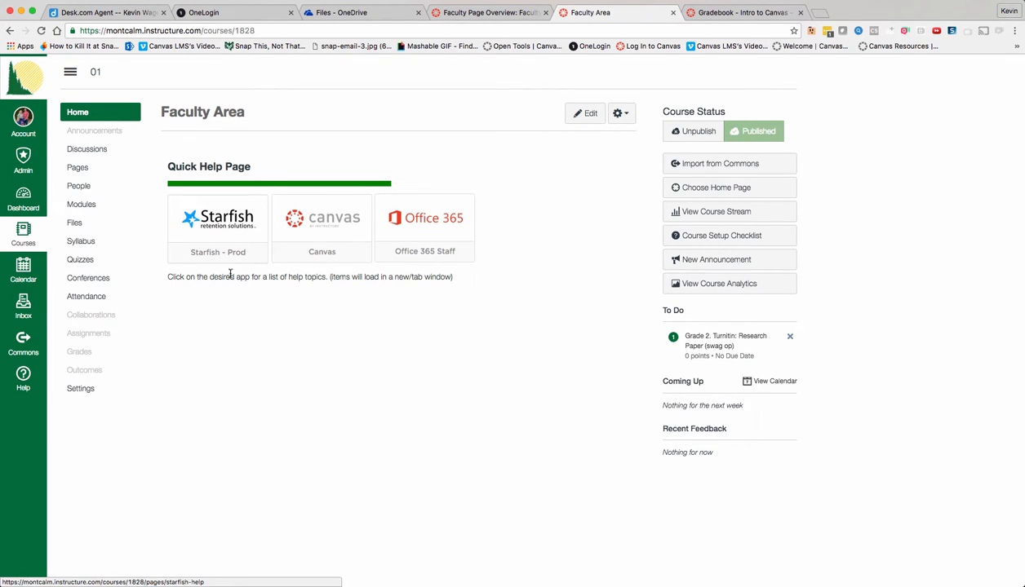
mouse_move(264, 293)
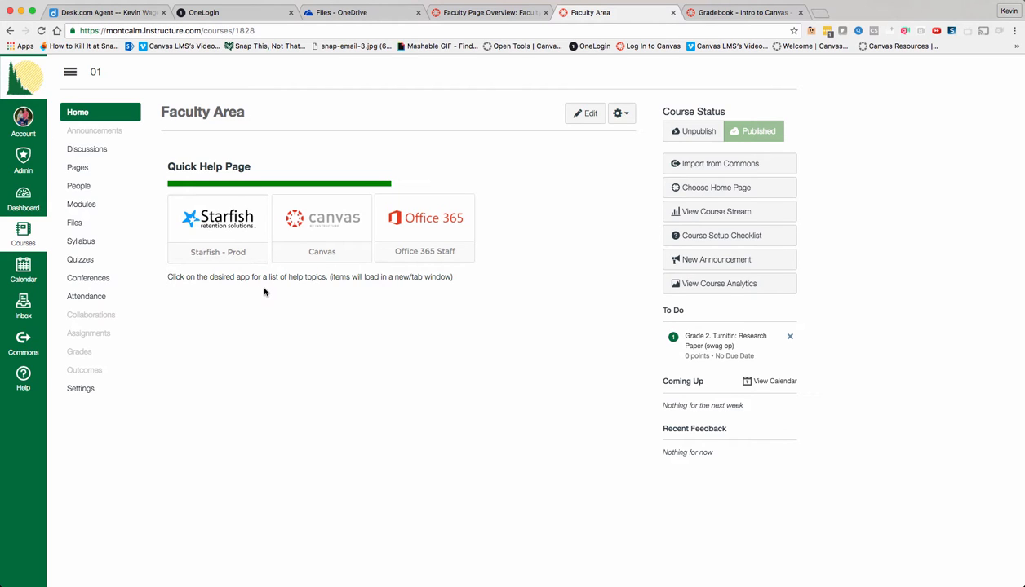
mouse_move(469, 226)
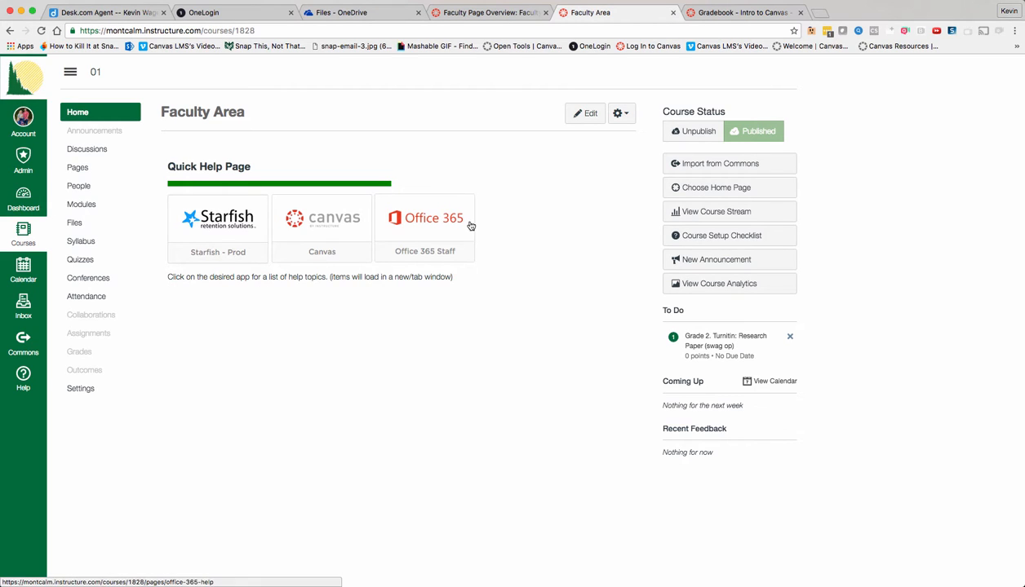
mouse_move(272, 244)
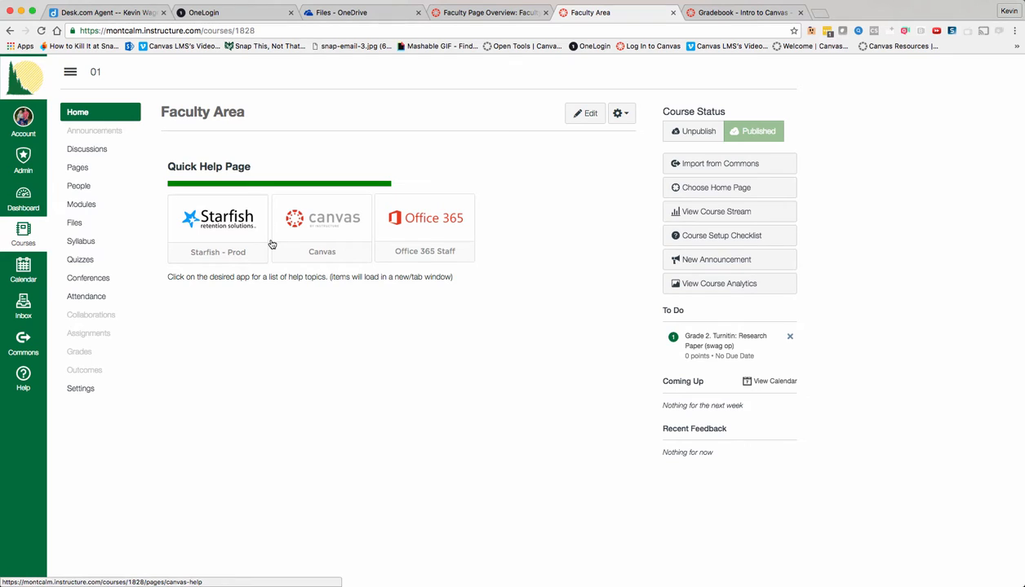
mouse_move(271, 293)
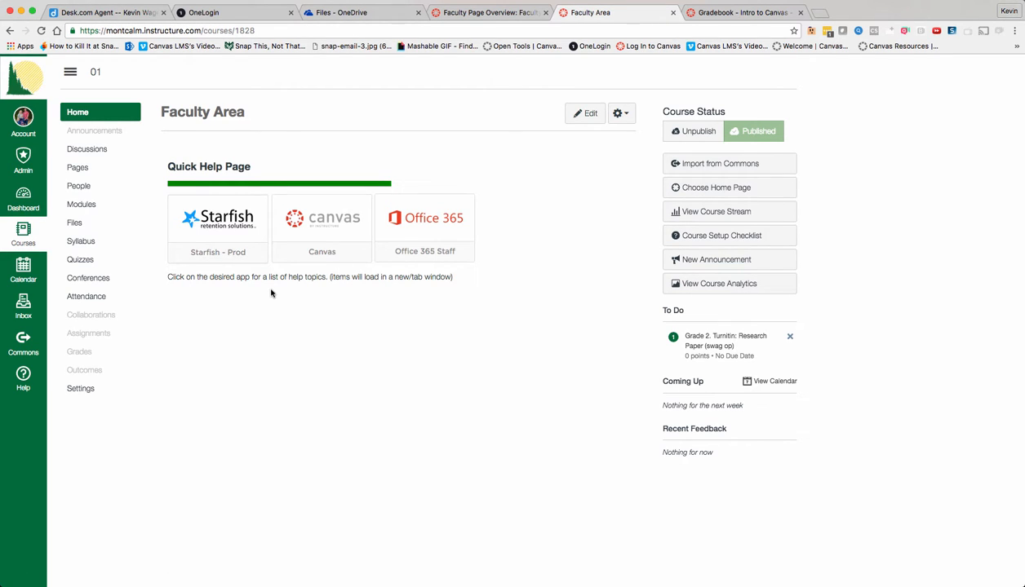
View the Starfish help topics page, then the Canvas Help page with four training tiles.
click(218, 217)
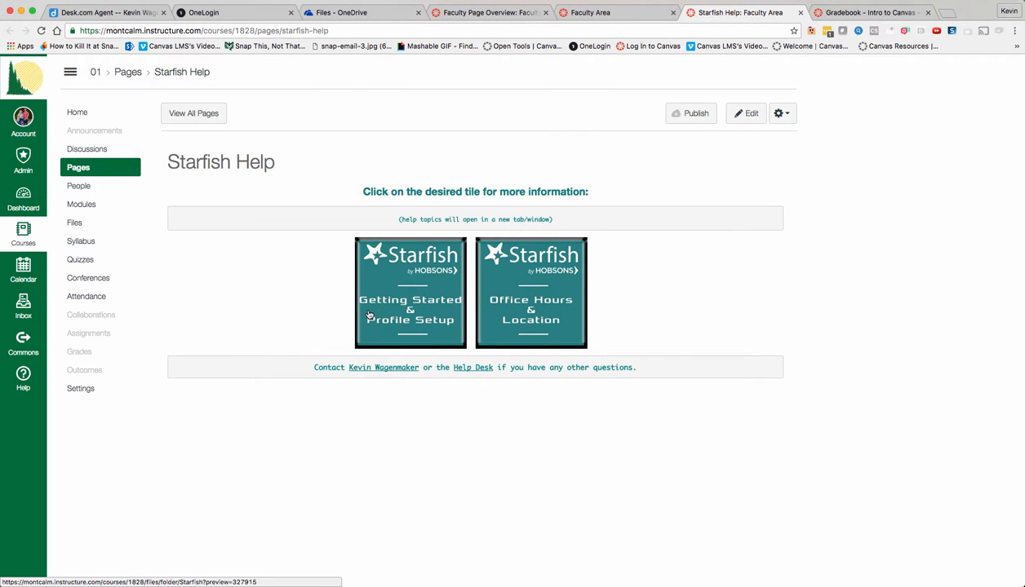
mouse_move(775, 329)
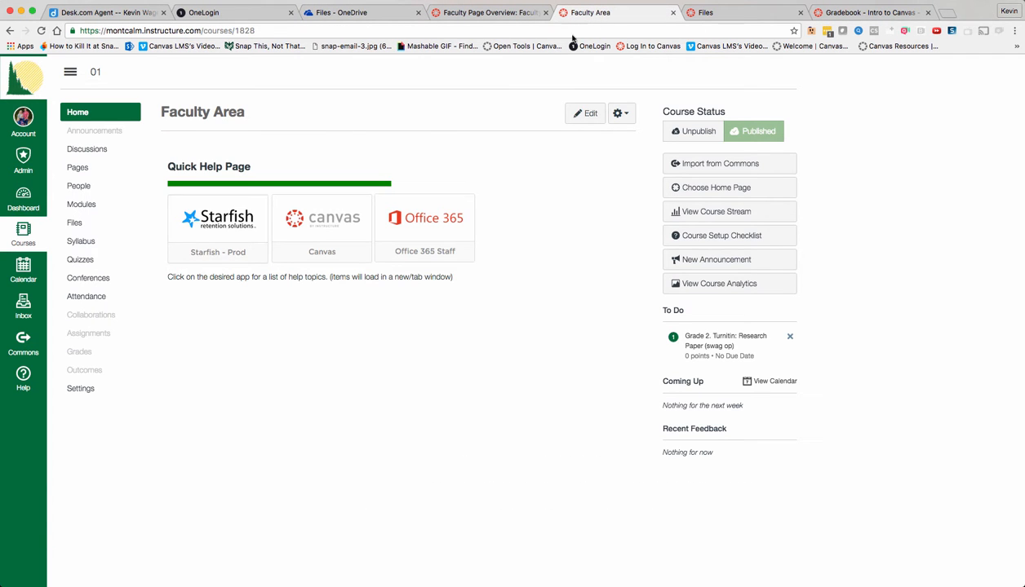
click(321, 217)
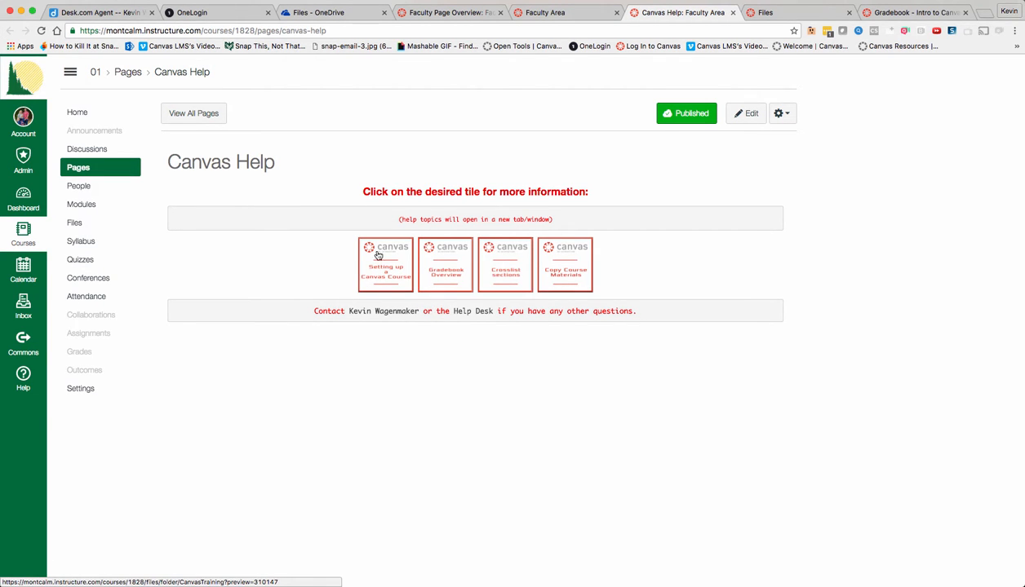
mouse_move(475, 359)
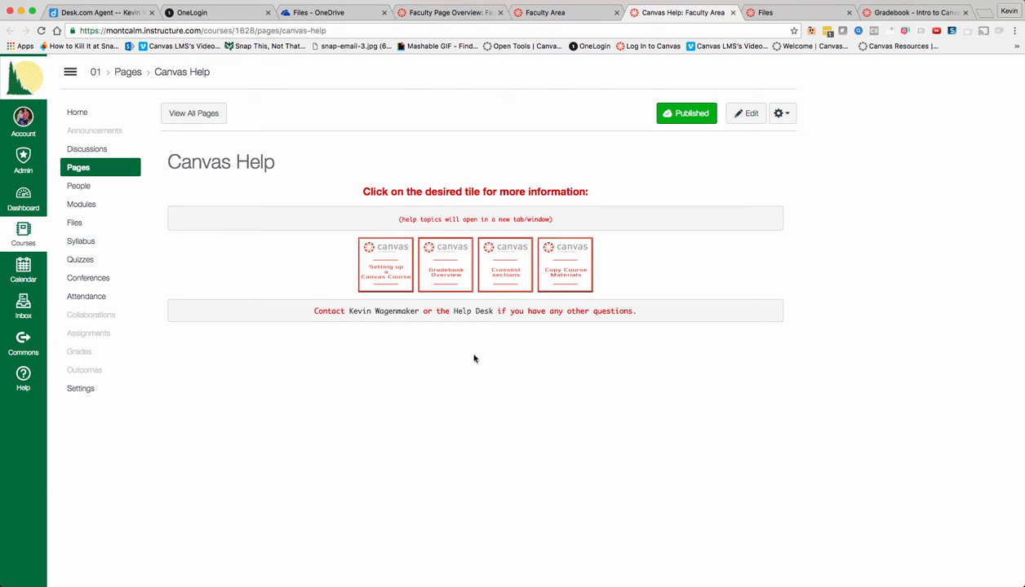
mouse_move(653, 267)
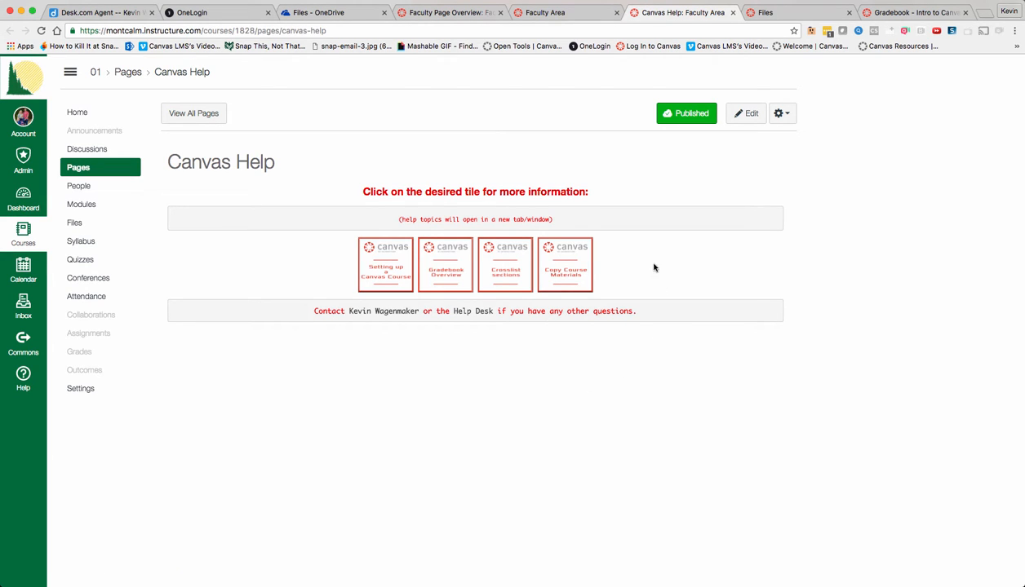
mouse_move(176, 210)
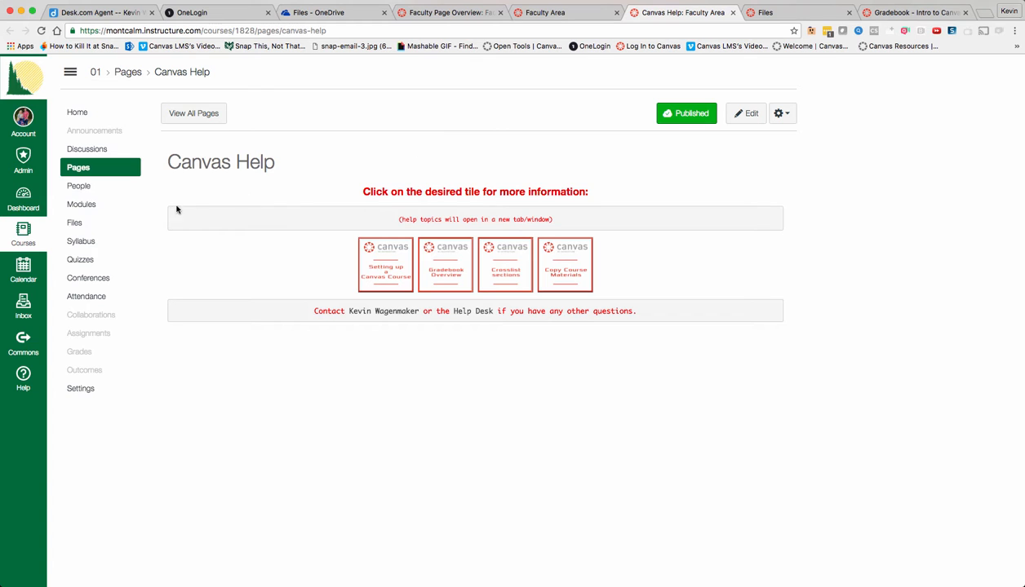
Open Faculty Area's Modules and scroll through Technology Overview, Canvas Training and Centurion Sessions.
click(82, 204)
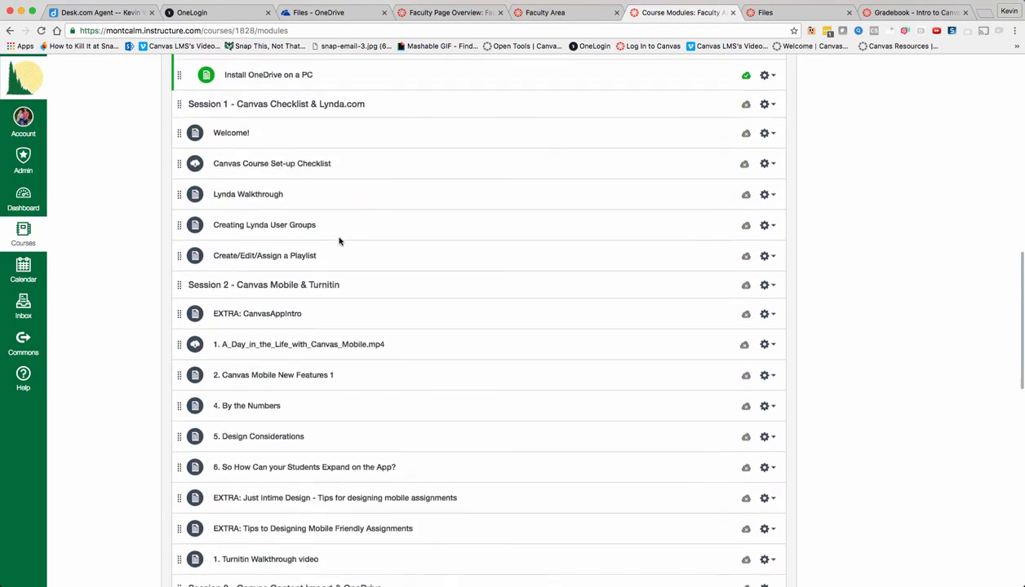
scroll(down, 3)
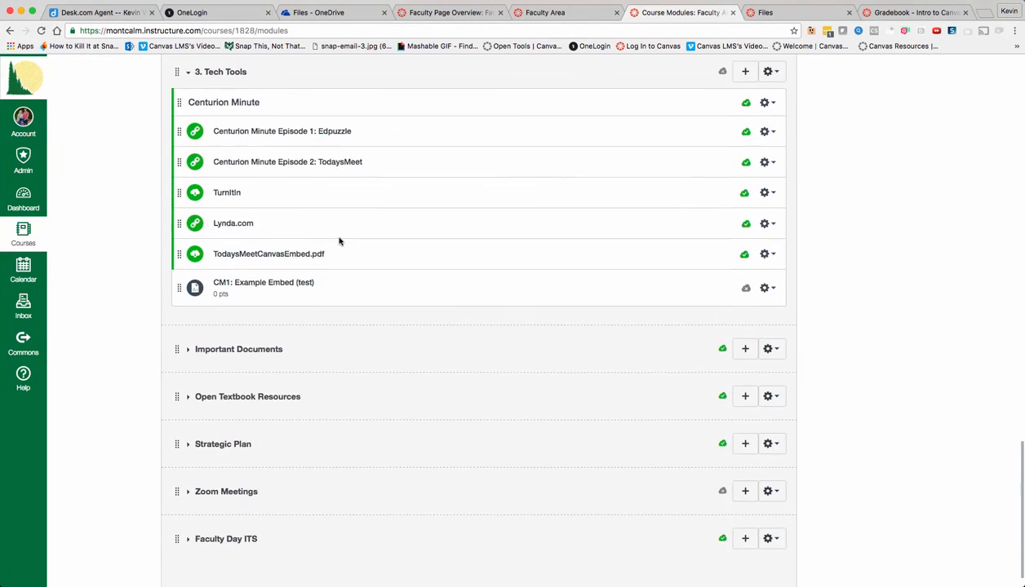
scroll(up, 3)
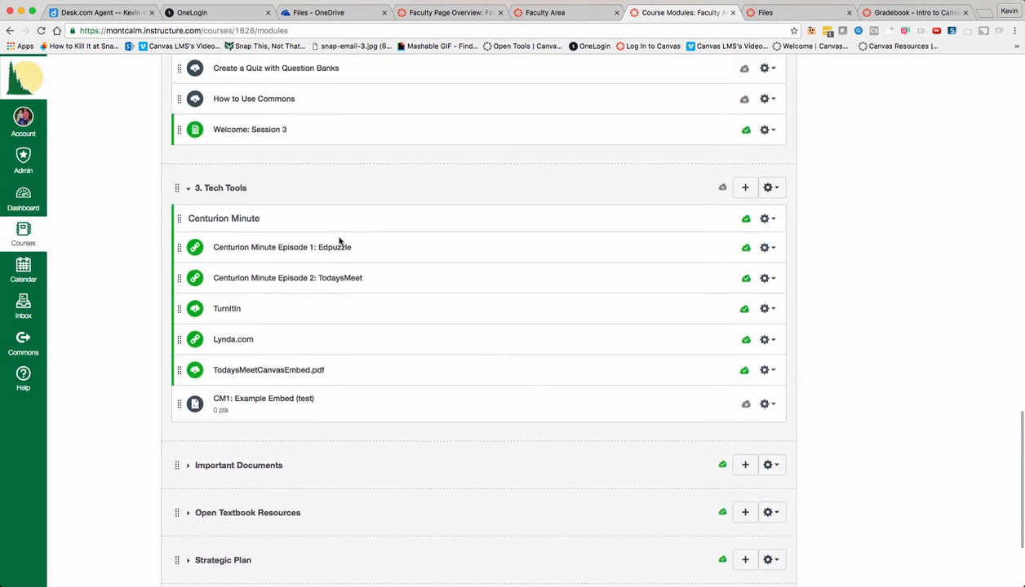
scroll(up, 3)
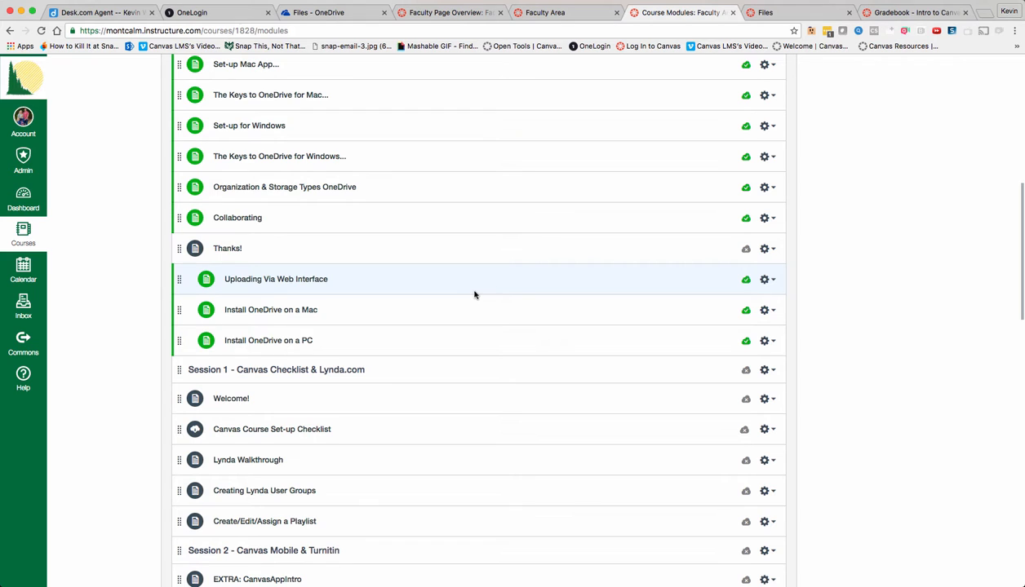
scroll(up, 3)
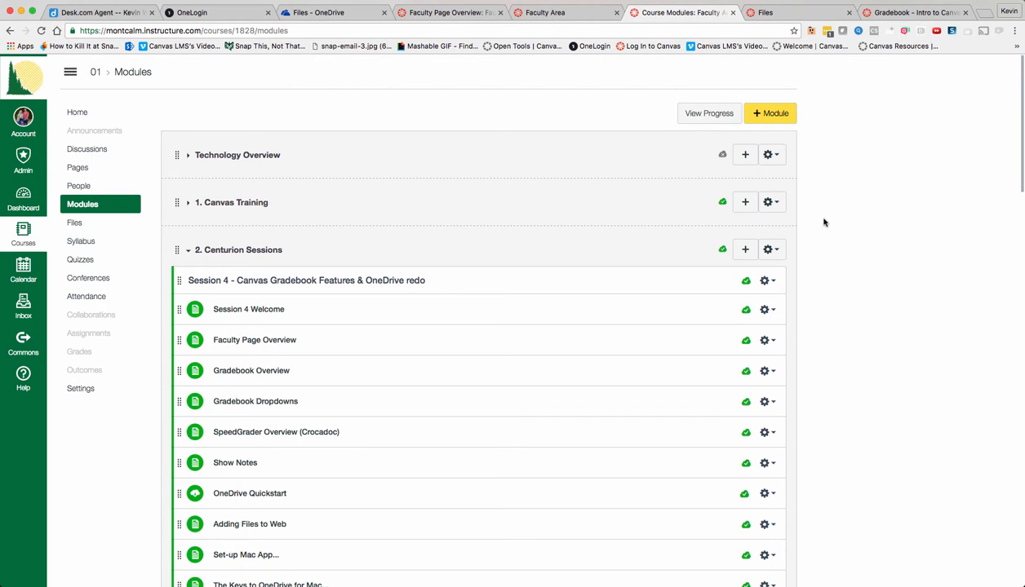
mouse_move(871, 214)
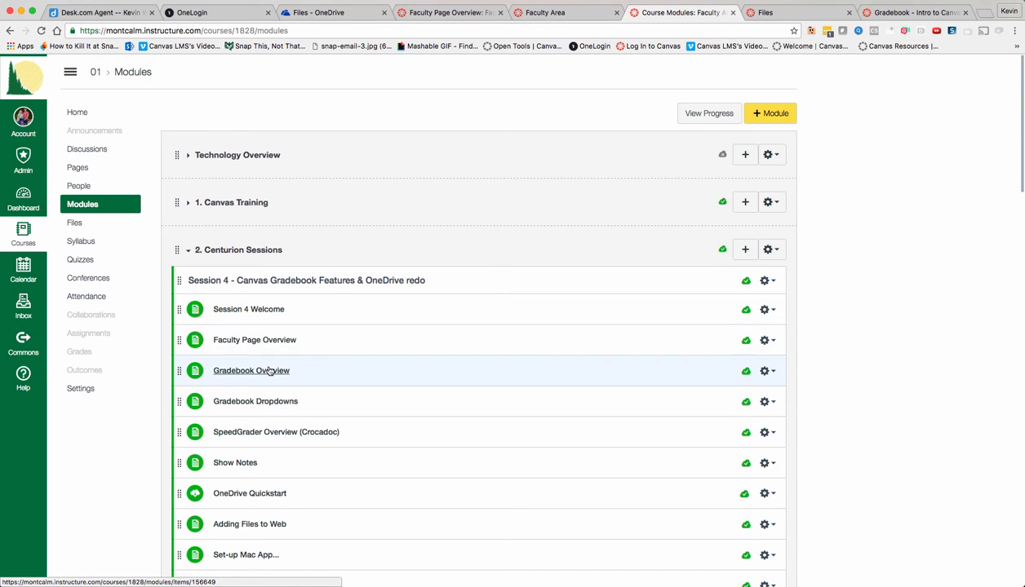
mouse_move(252, 371)
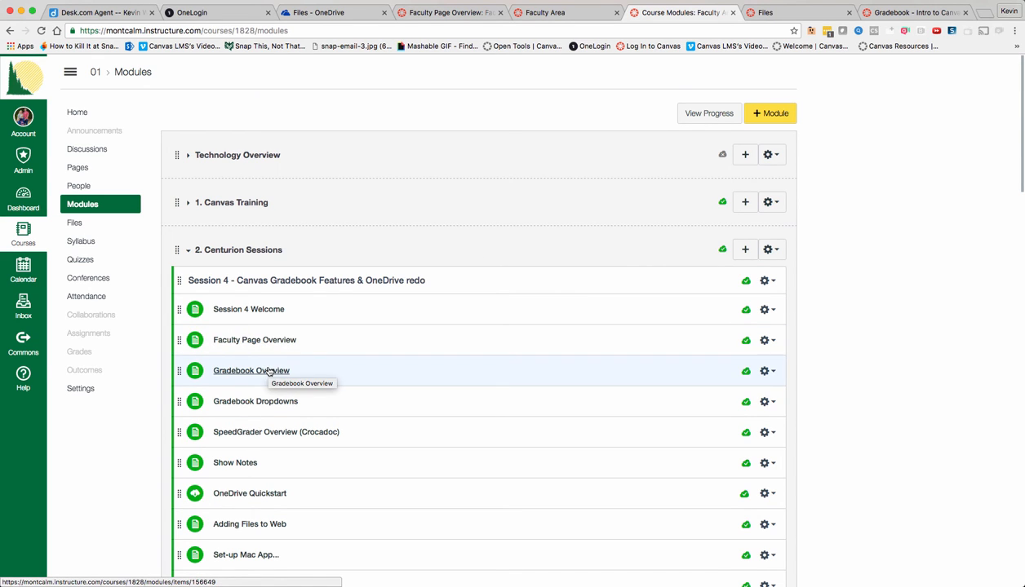